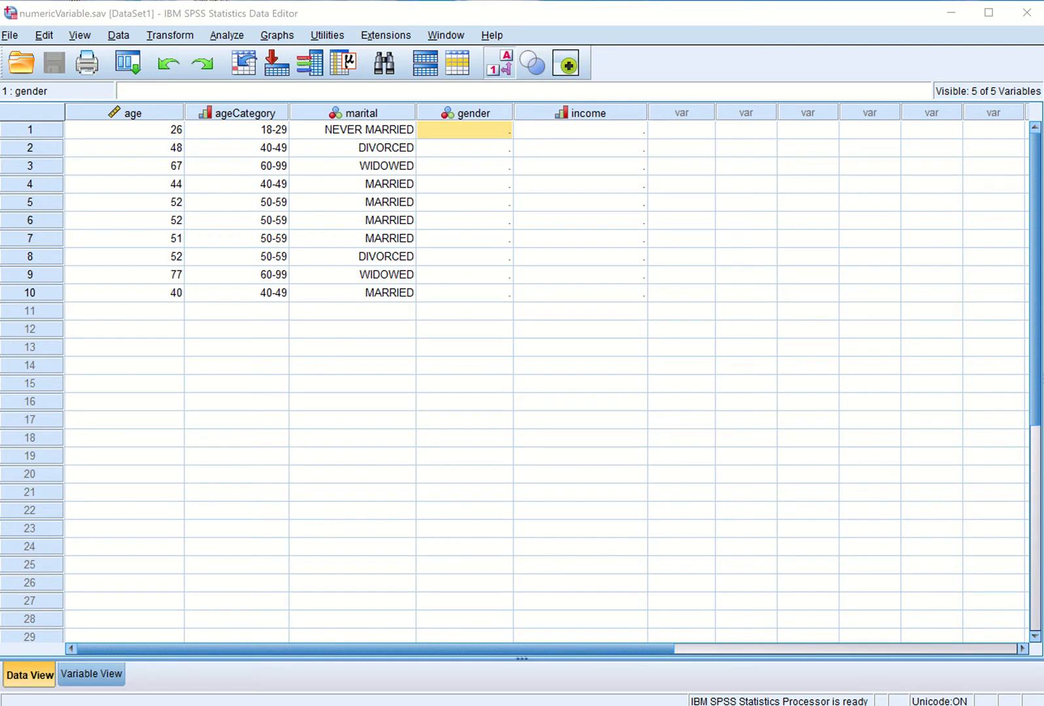
pyautogui.moveTo(274, 292)
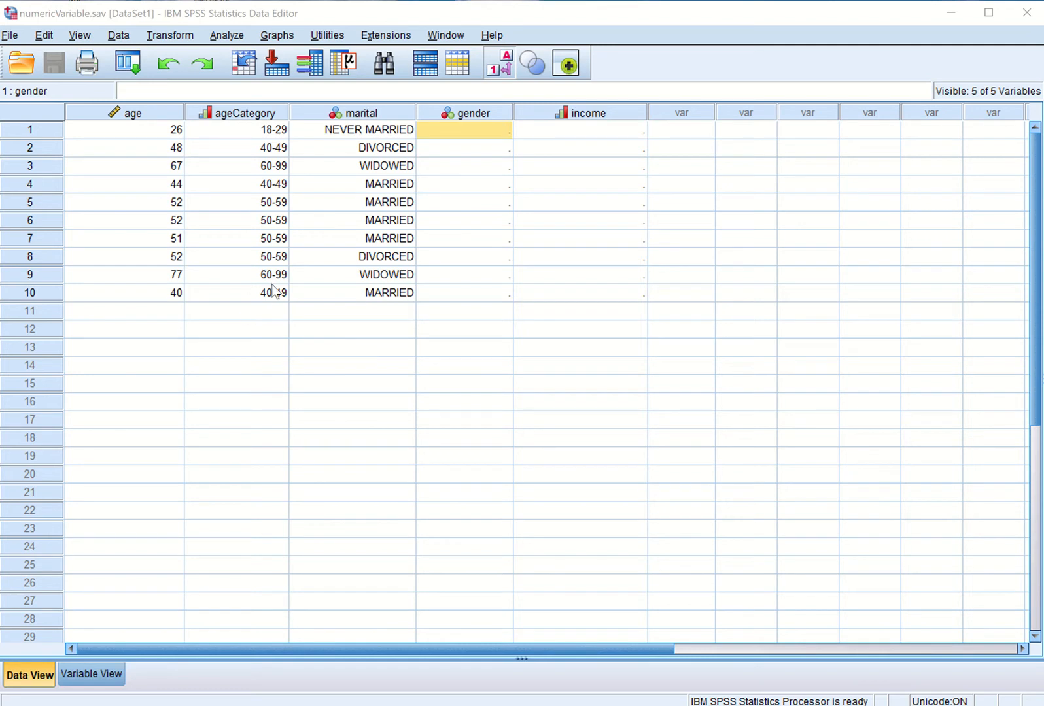
pyautogui.moveTo(103, 610)
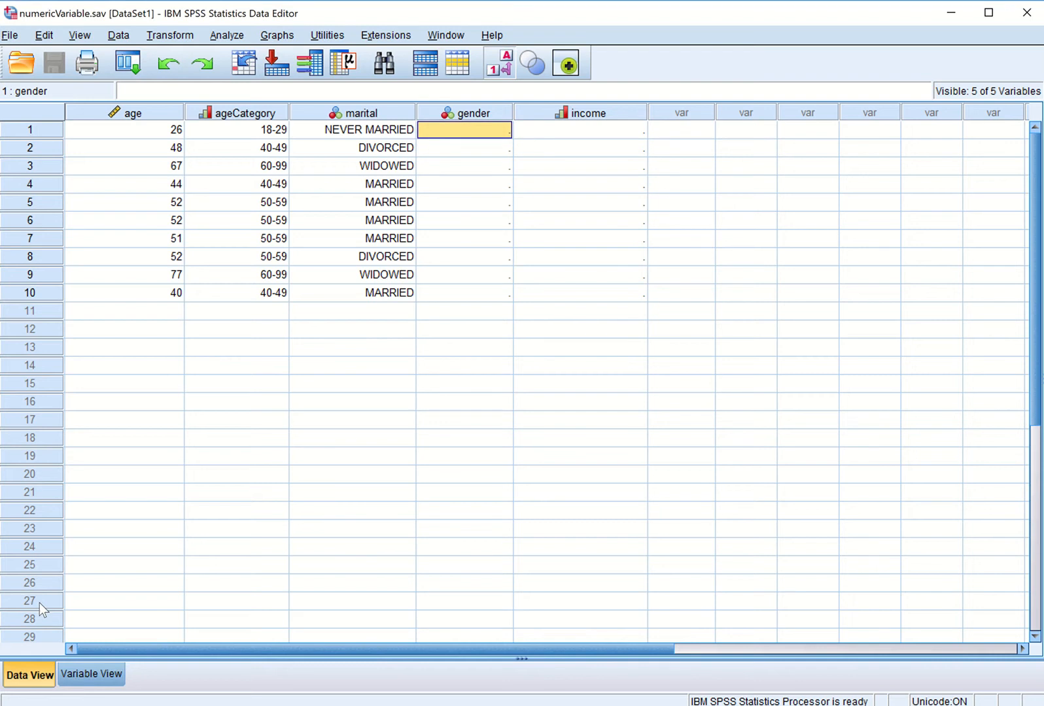
pyautogui.moveTo(21, 26)
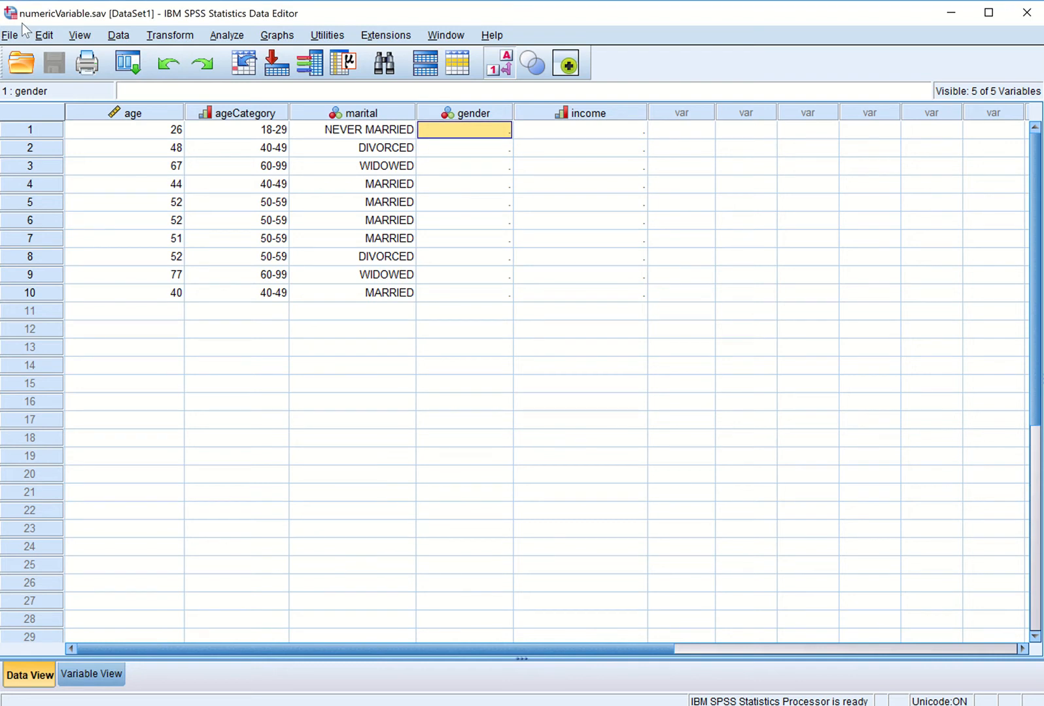
pyautogui.moveTo(72, 31)
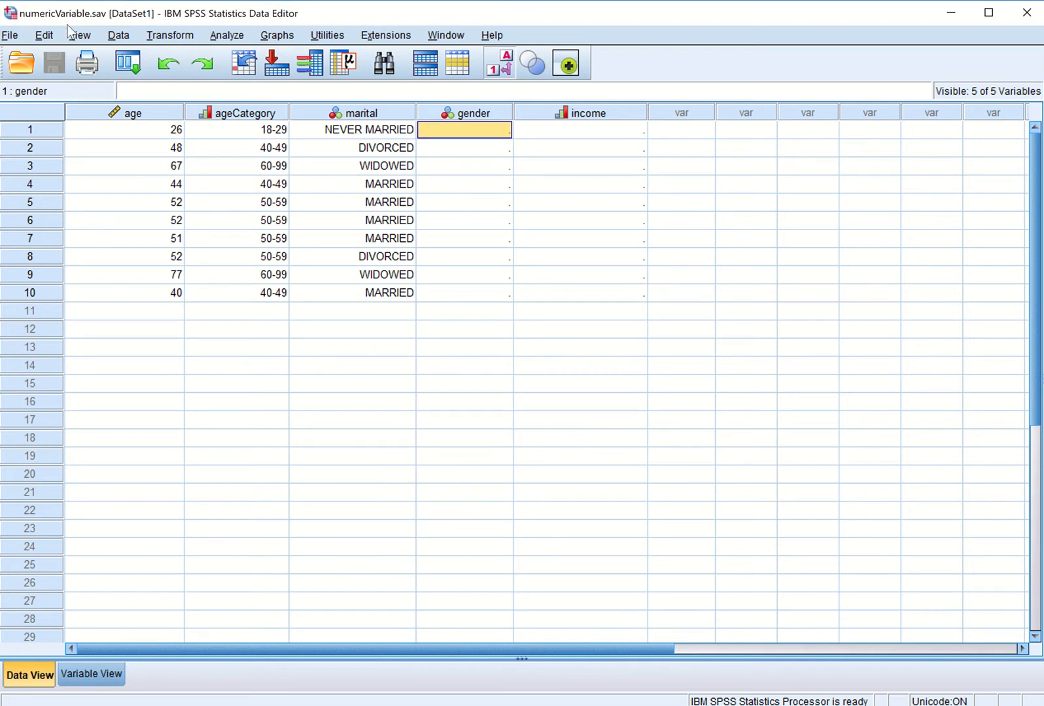
pyautogui.moveTo(554, 148)
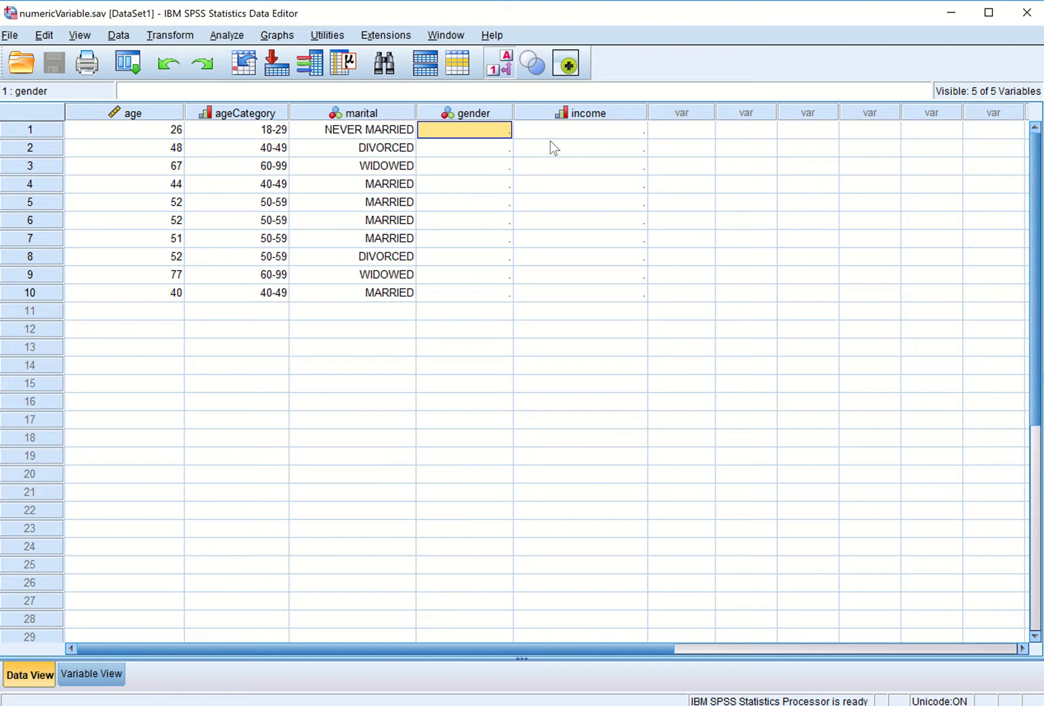
pyautogui.moveTo(508, 137)
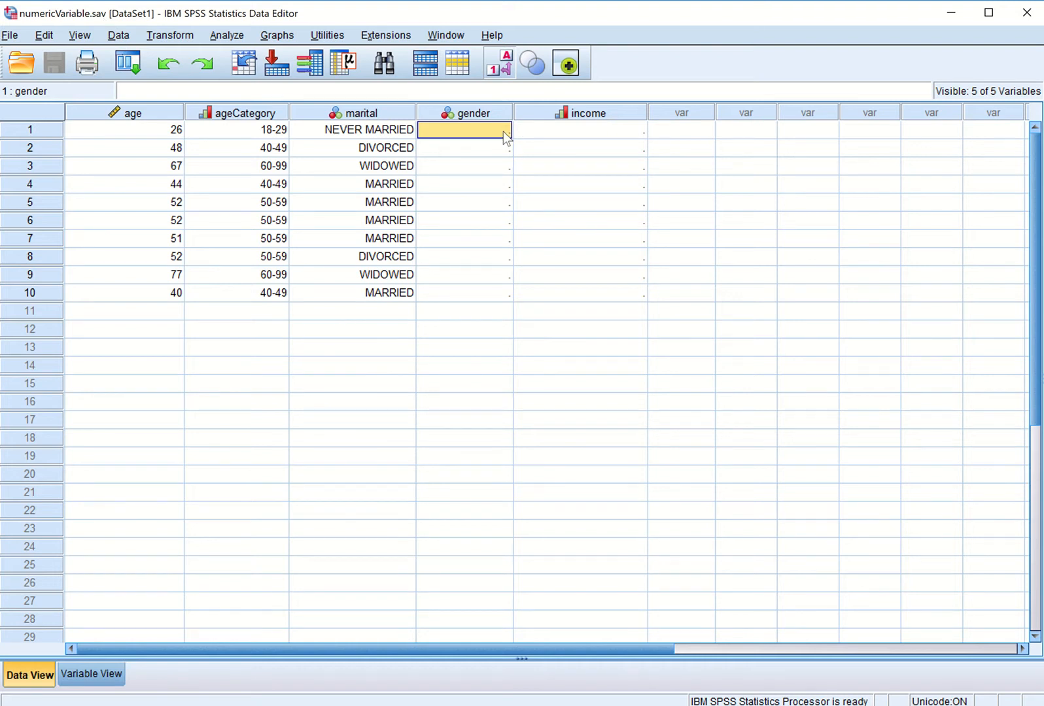
pyautogui.moveTo(183, 513)
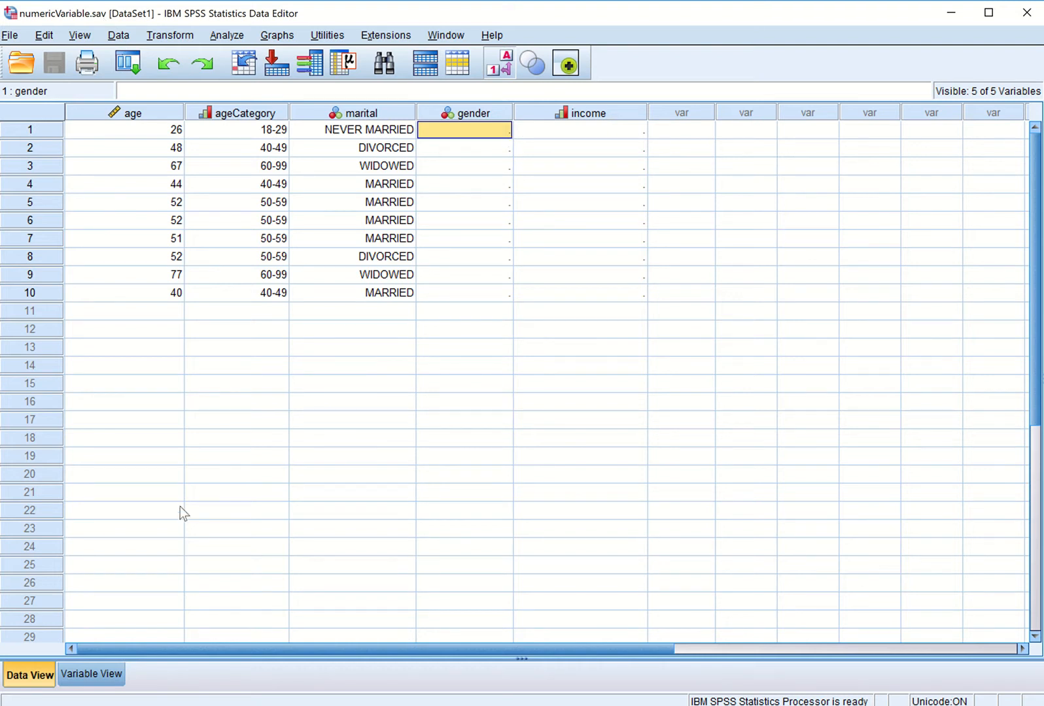
# Step: Review the value labels for gender and income in Variable View, leaving them unchanged
pyautogui.click(92, 675)
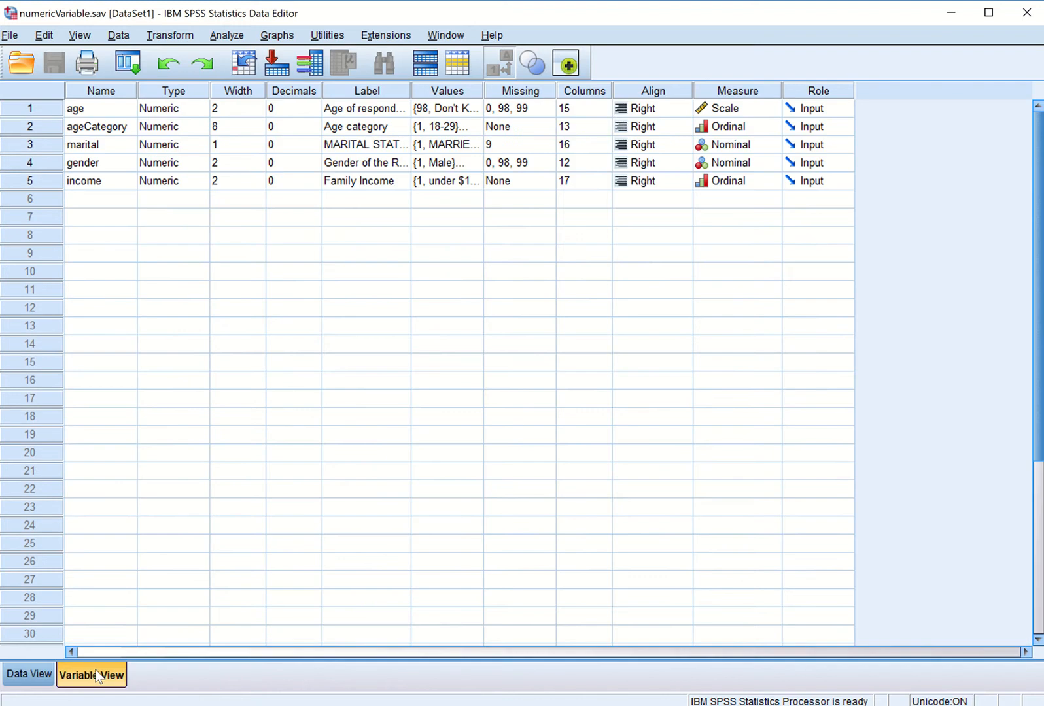
pyautogui.moveTo(535, 220)
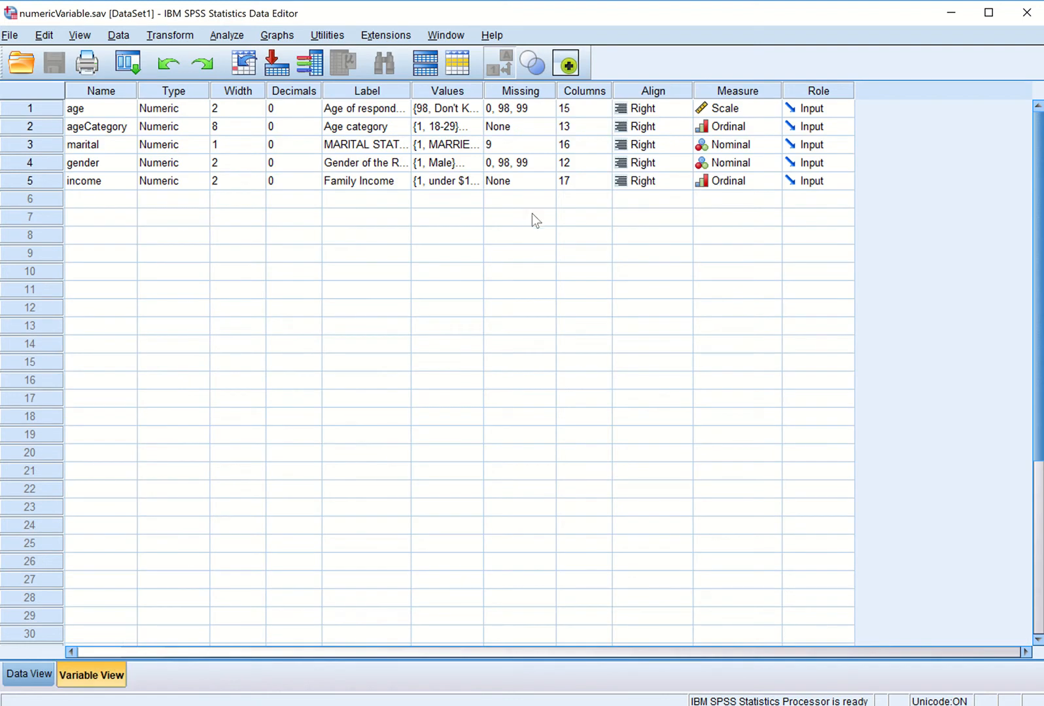
pyautogui.moveTo(473, 189)
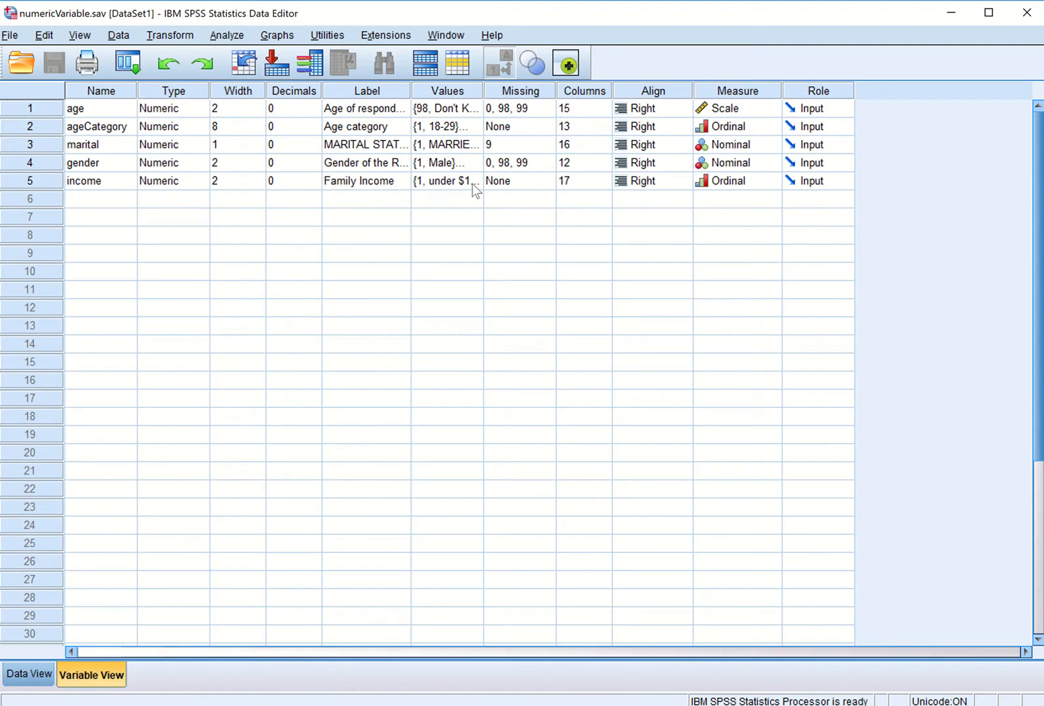
pyautogui.moveTo(110, 188)
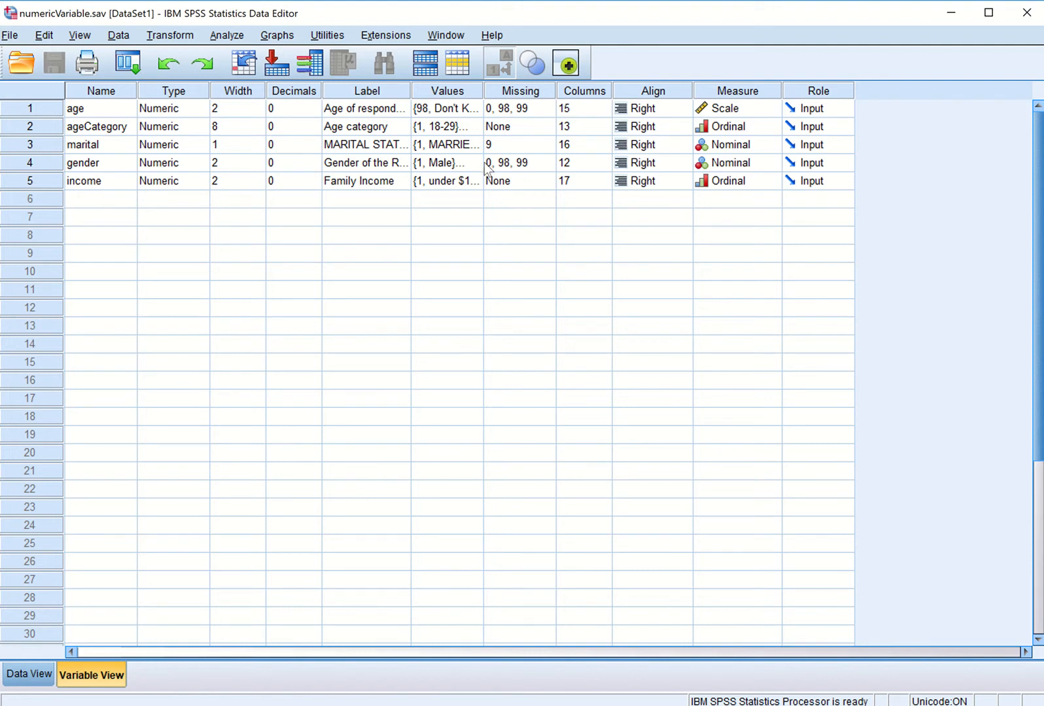
pyautogui.click(446, 162)
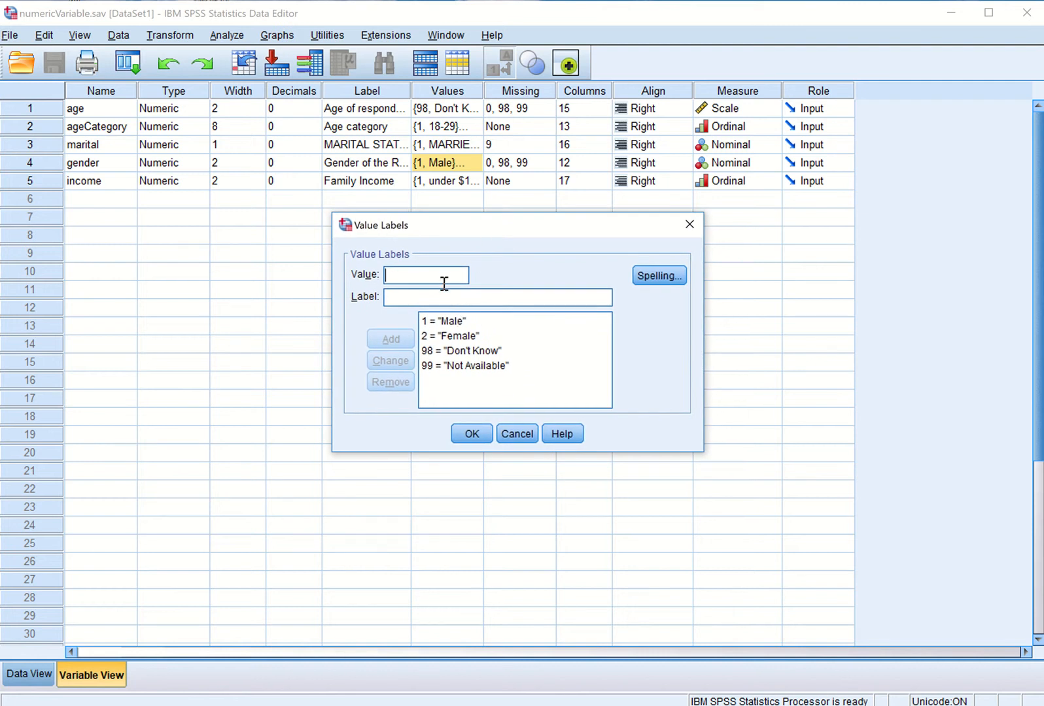
pyautogui.moveTo(422, 244)
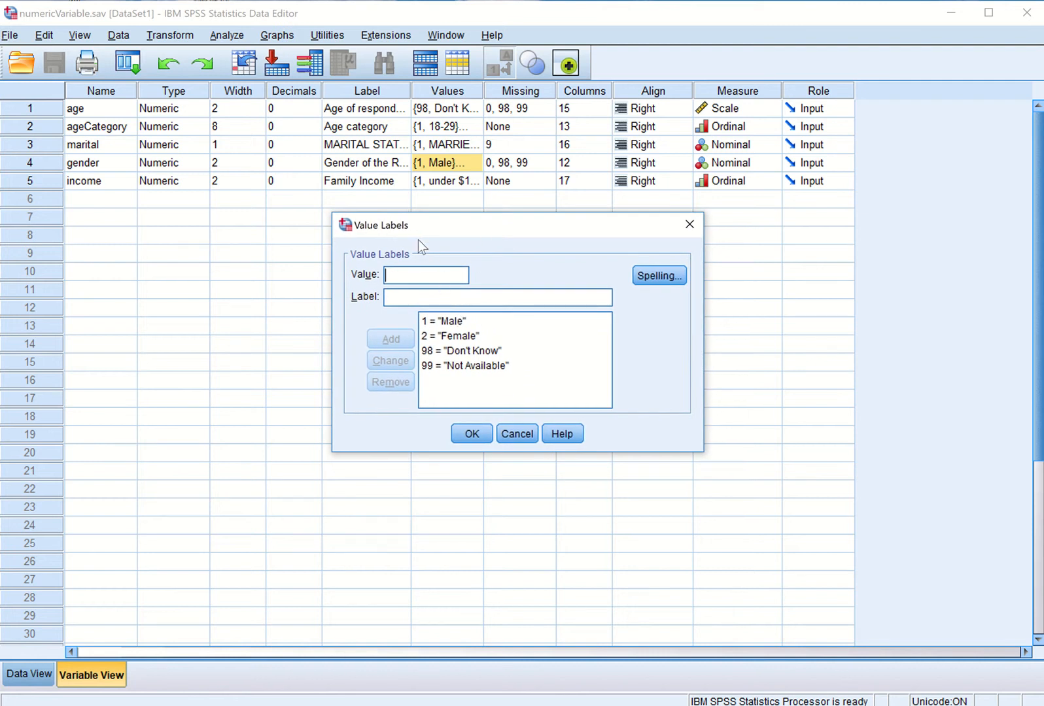
pyautogui.moveTo(463, 359)
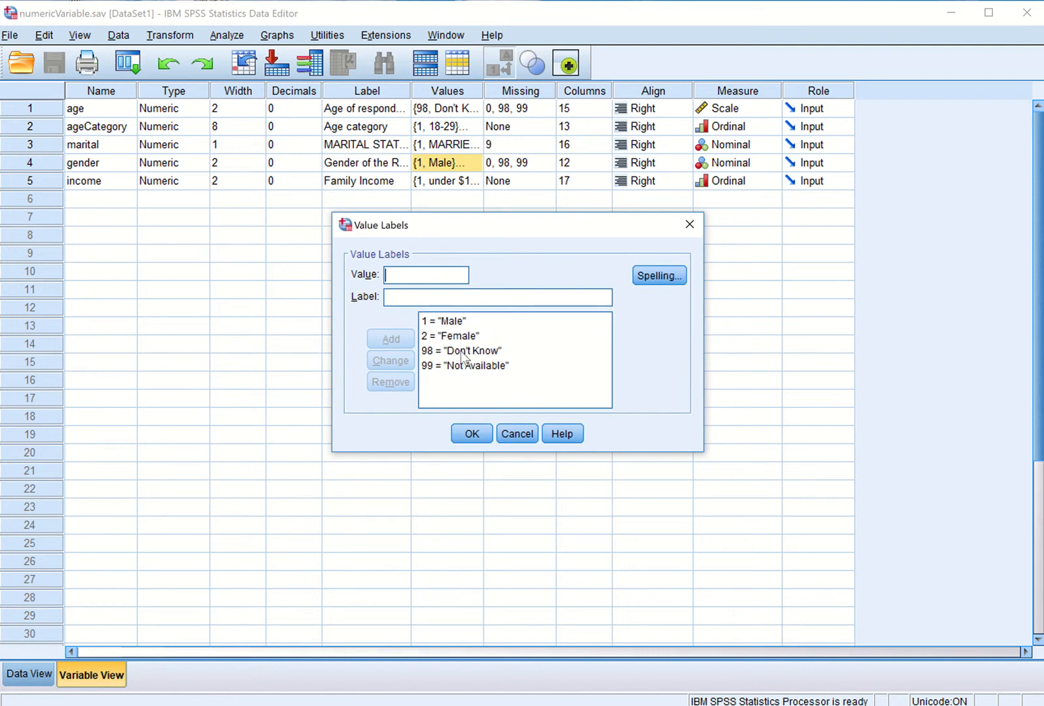
pyautogui.moveTo(478, 402)
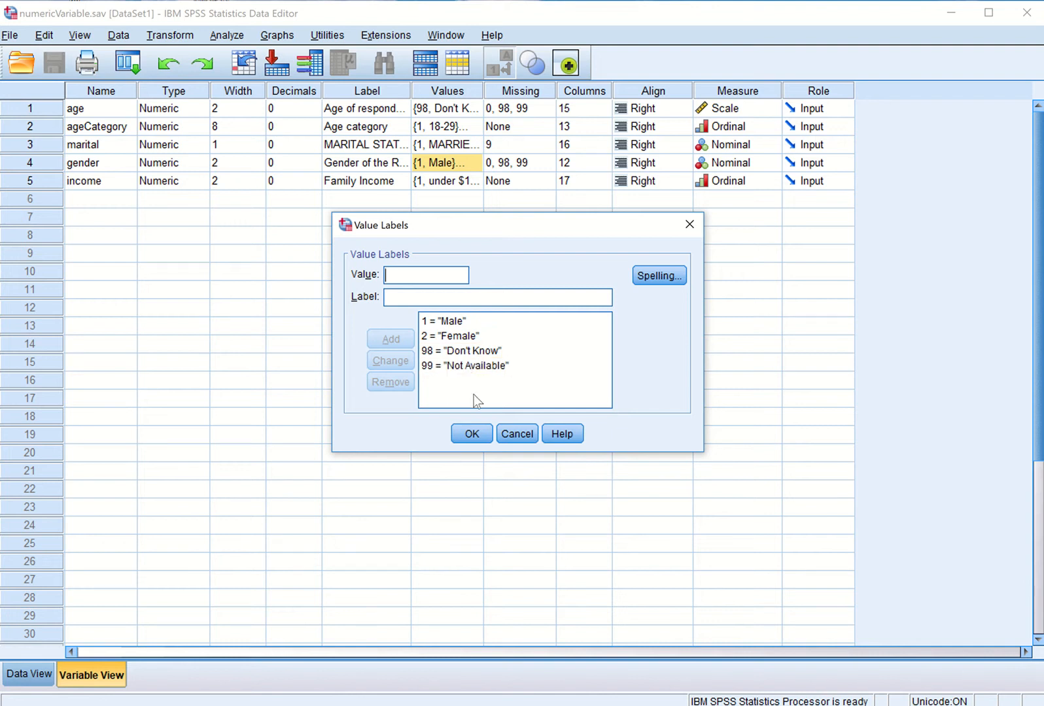
pyautogui.click(471, 433)
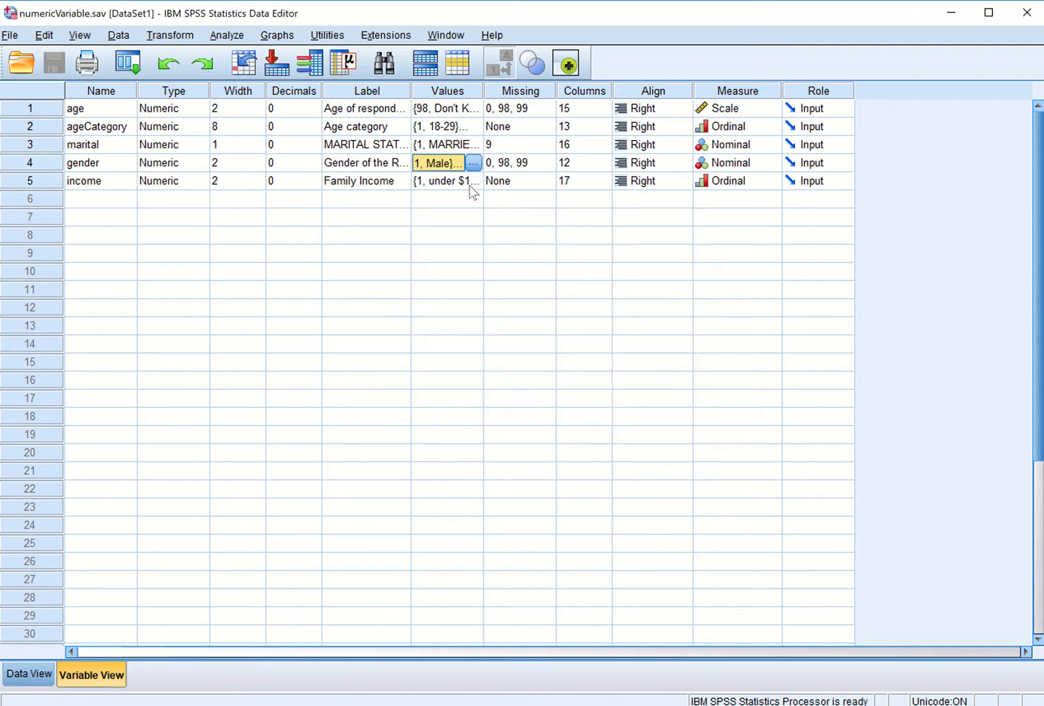
pyautogui.click(446, 180)
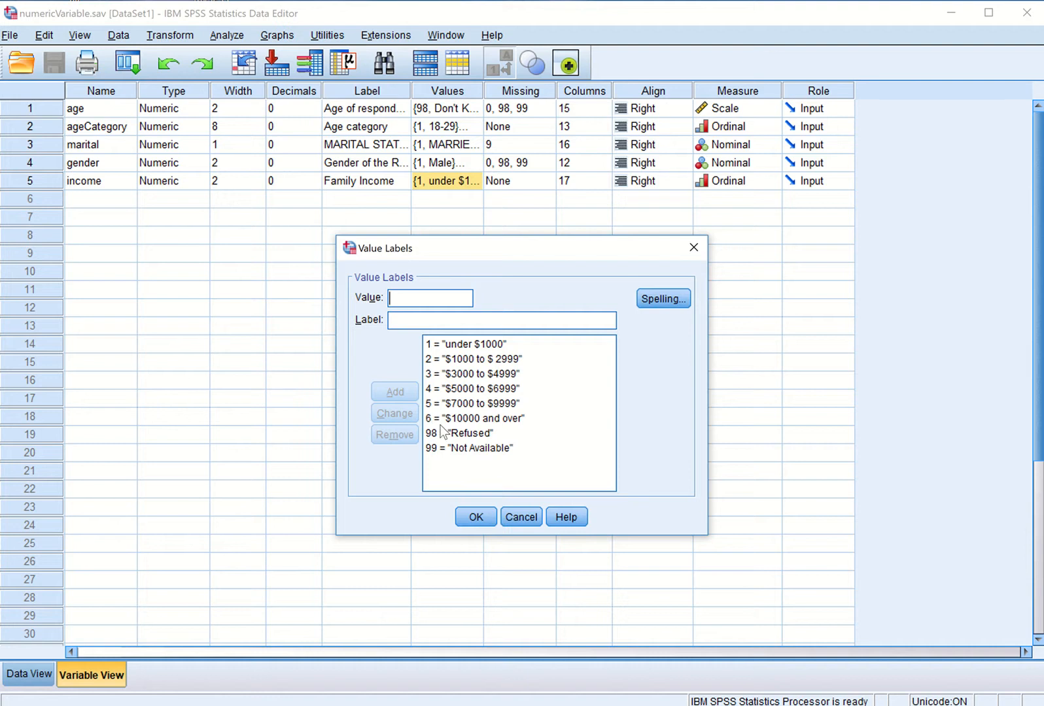
pyautogui.moveTo(507, 352)
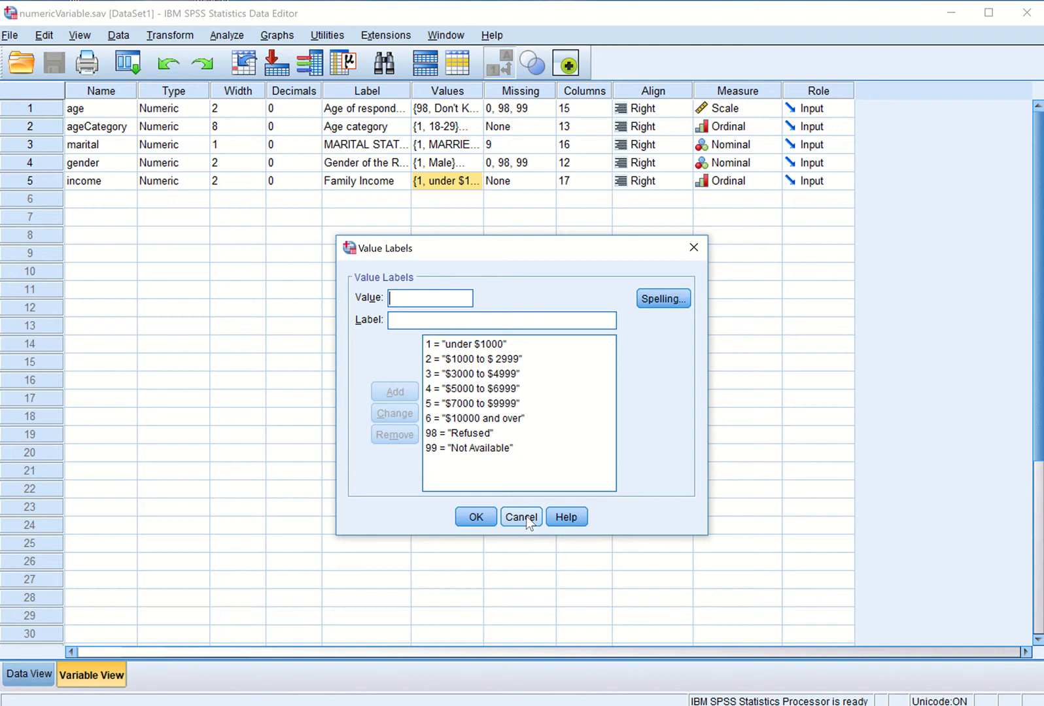
pyautogui.click(520, 516)
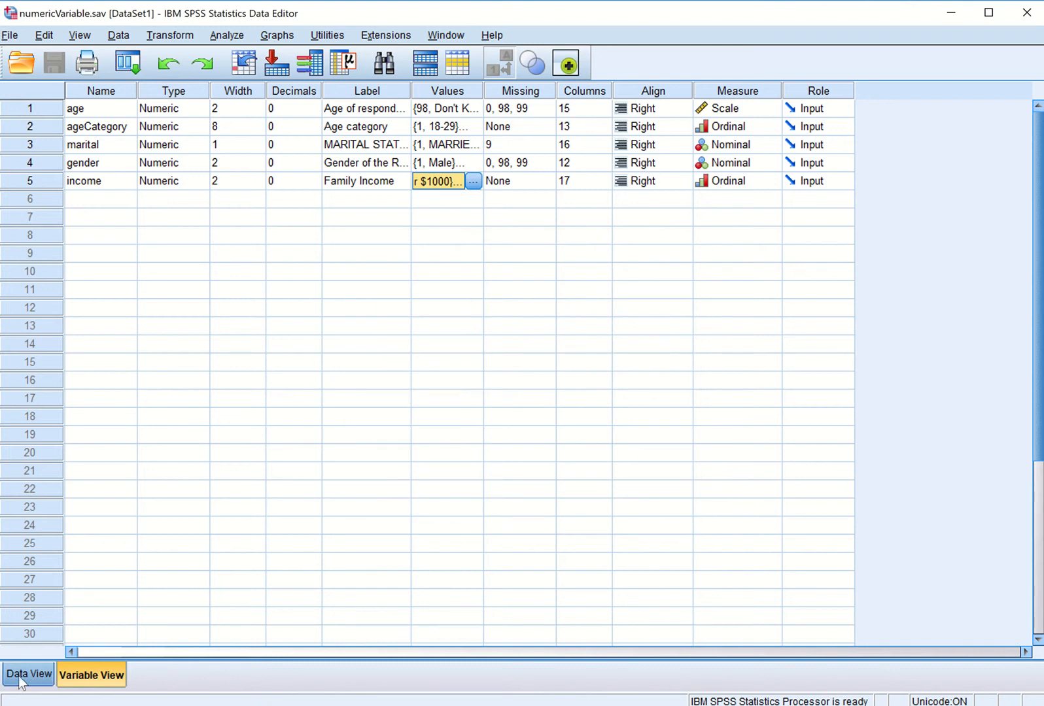
# Step: Enter gender labels (Male, Female, Don't Know) for cases 1–9 and start case 10's gender
pyautogui.click(27, 673)
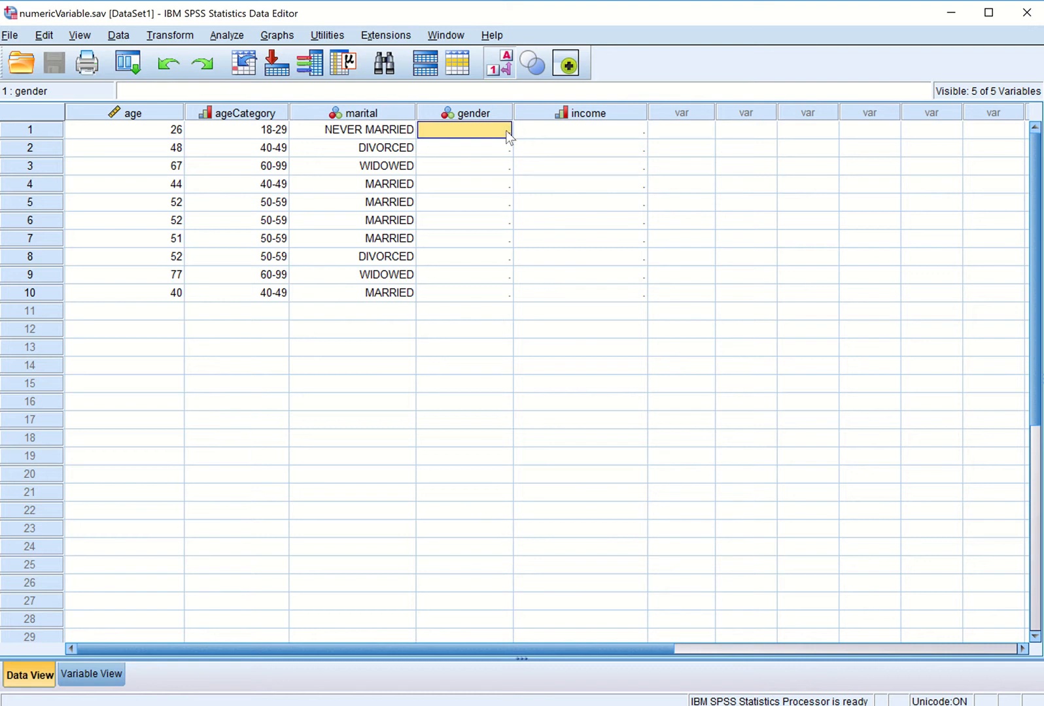
pyautogui.click(505, 129)
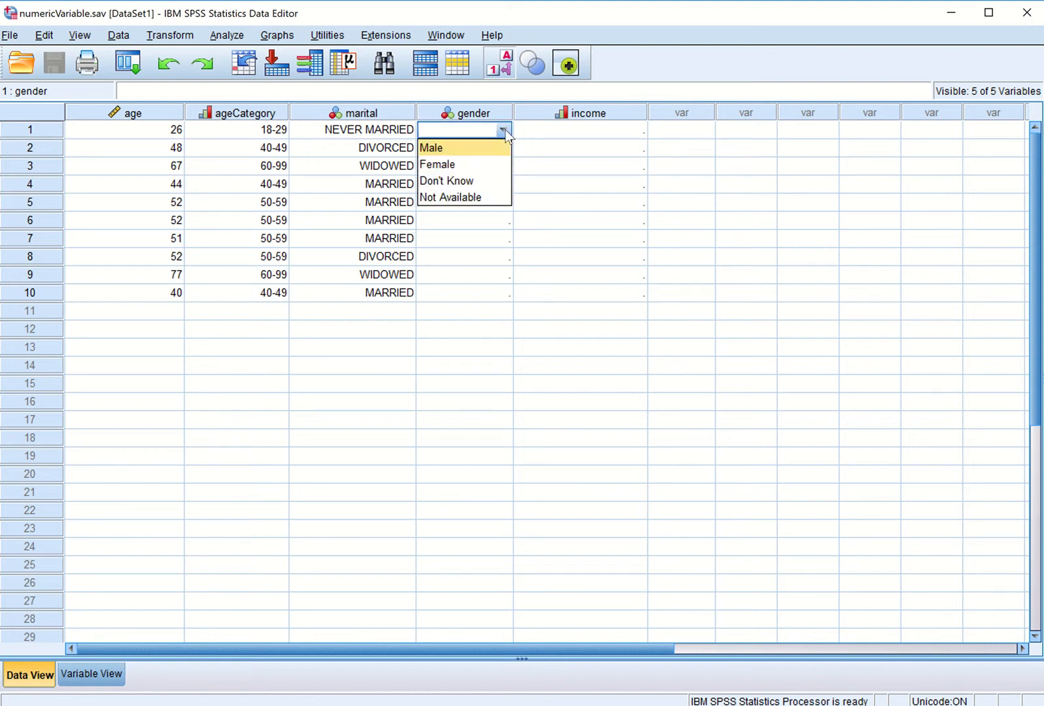
pyautogui.moveTo(458, 155)
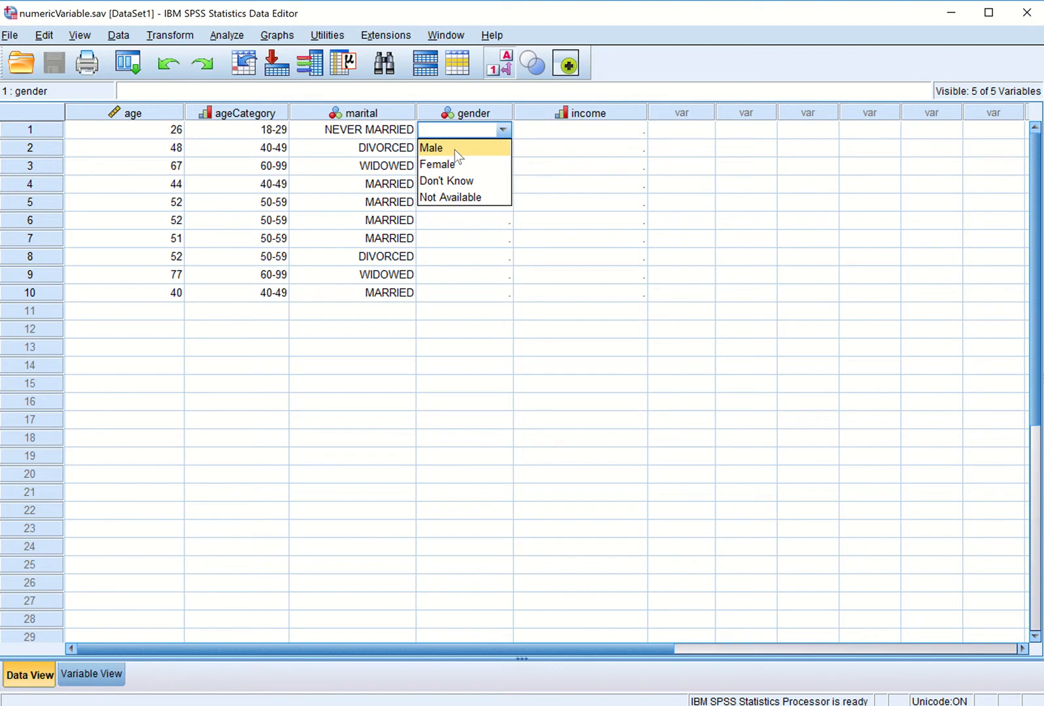
pyautogui.click(431, 148)
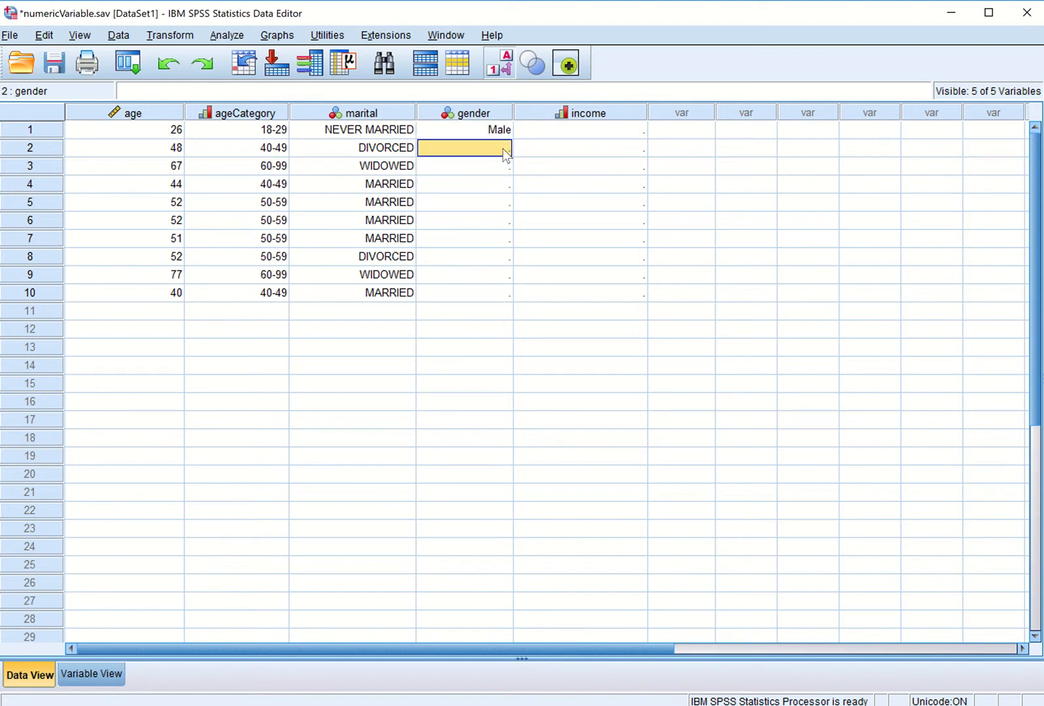
pyautogui.click(502, 148)
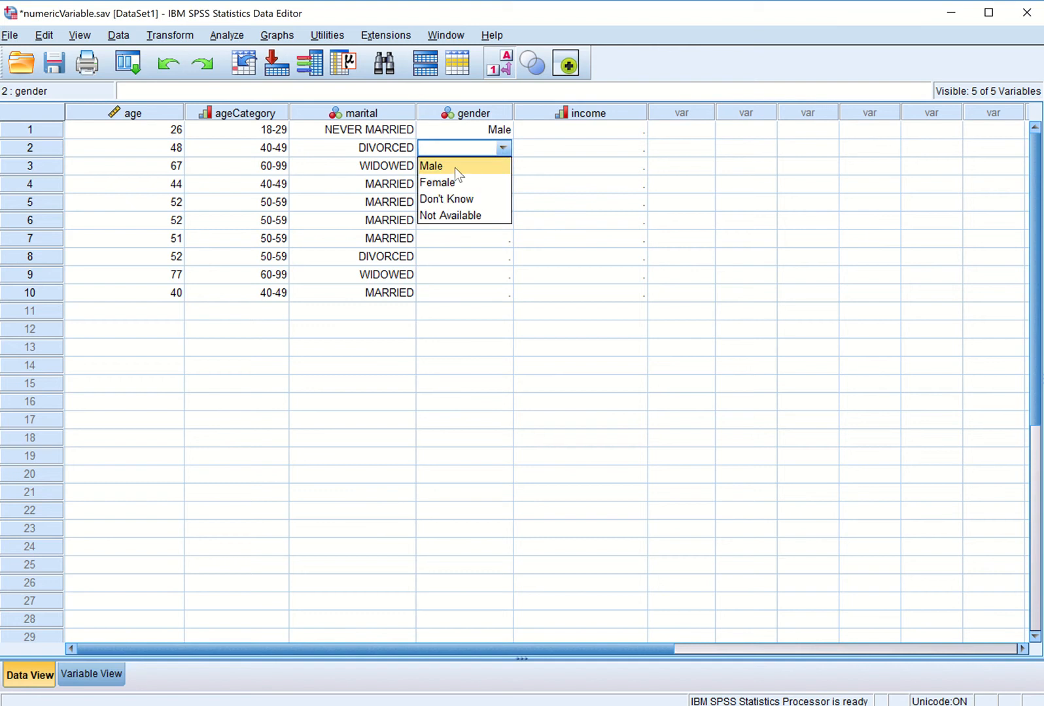
pyautogui.click(430, 166)
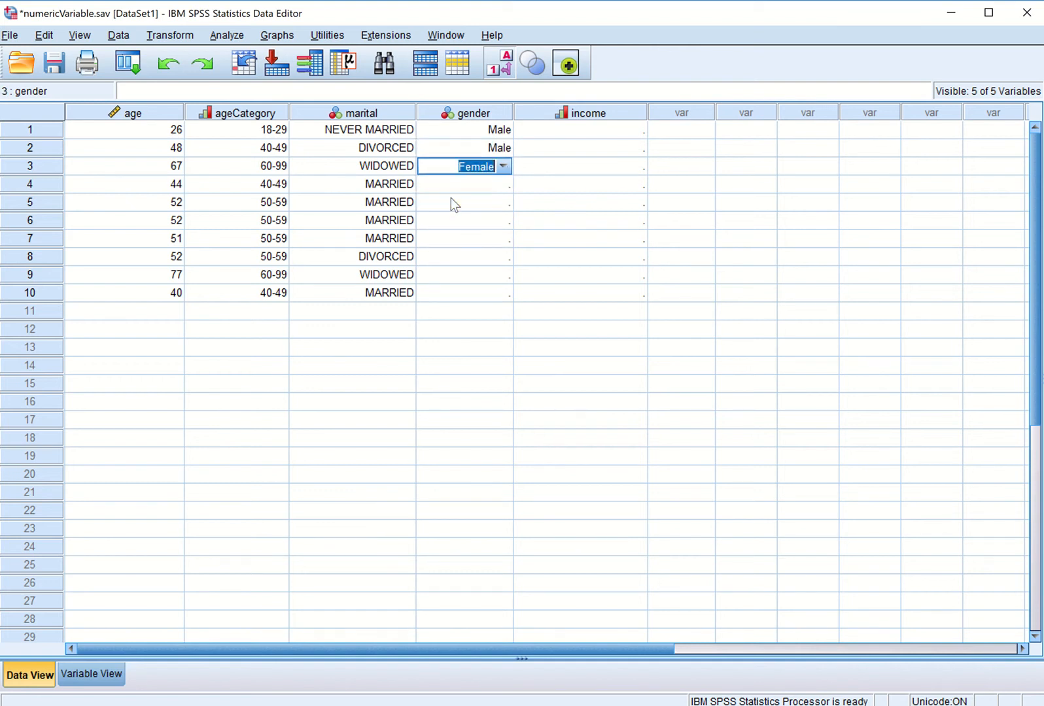
pyautogui.moveTo(432, 115)
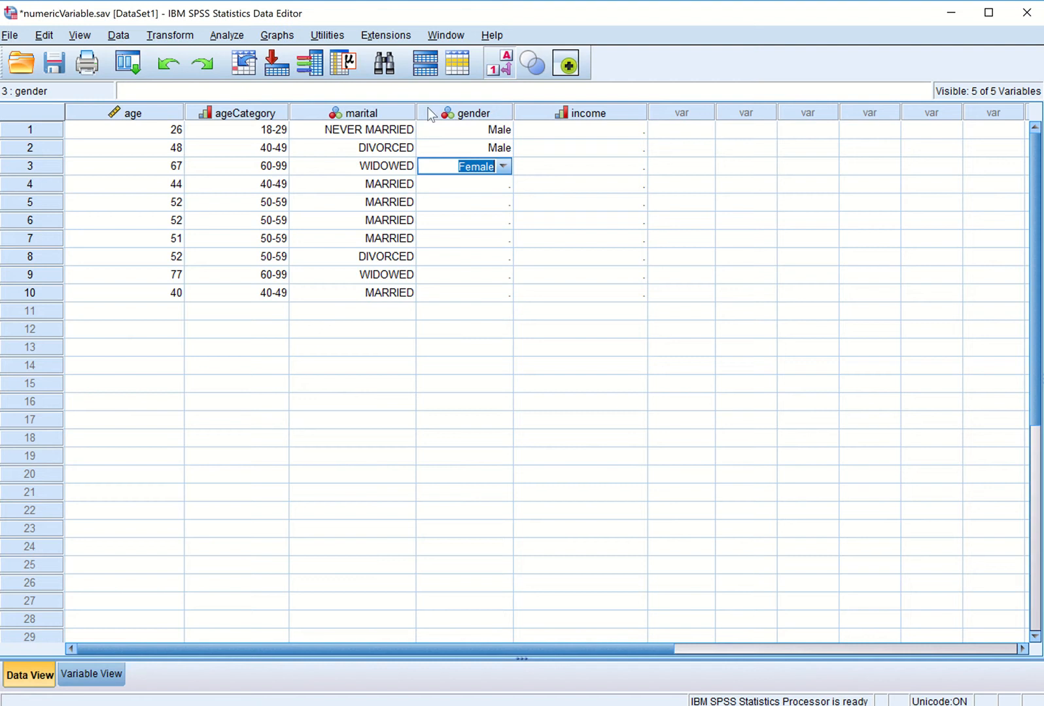
pyautogui.click(463, 437)
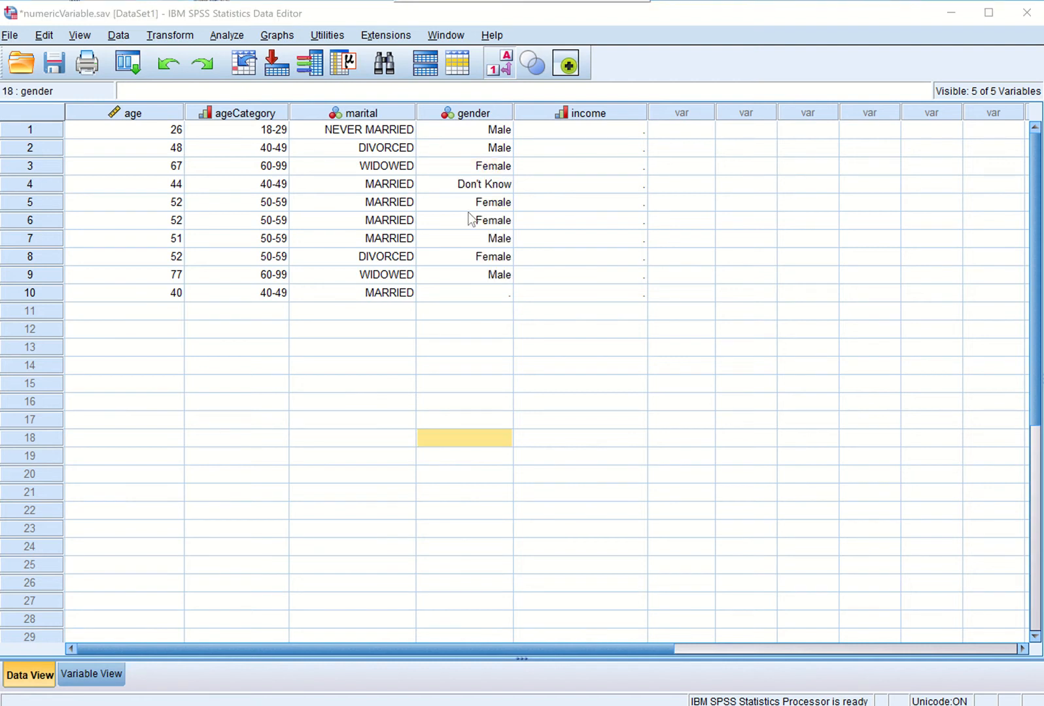
pyautogui.click(464, 293)
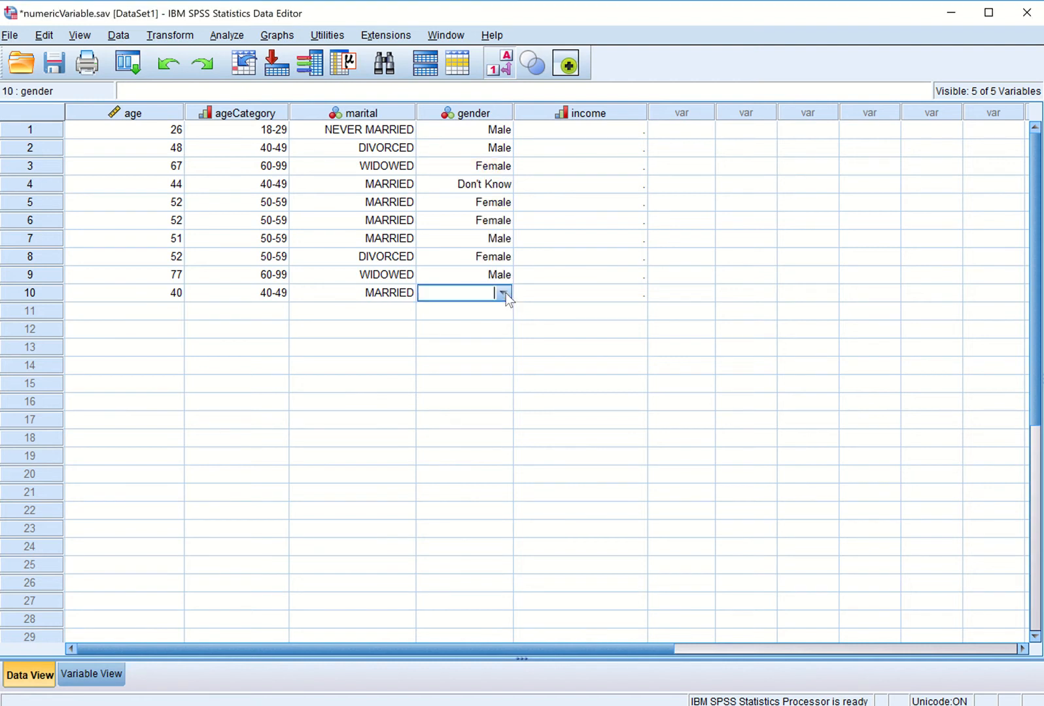
pyautogui.click(502, 293)
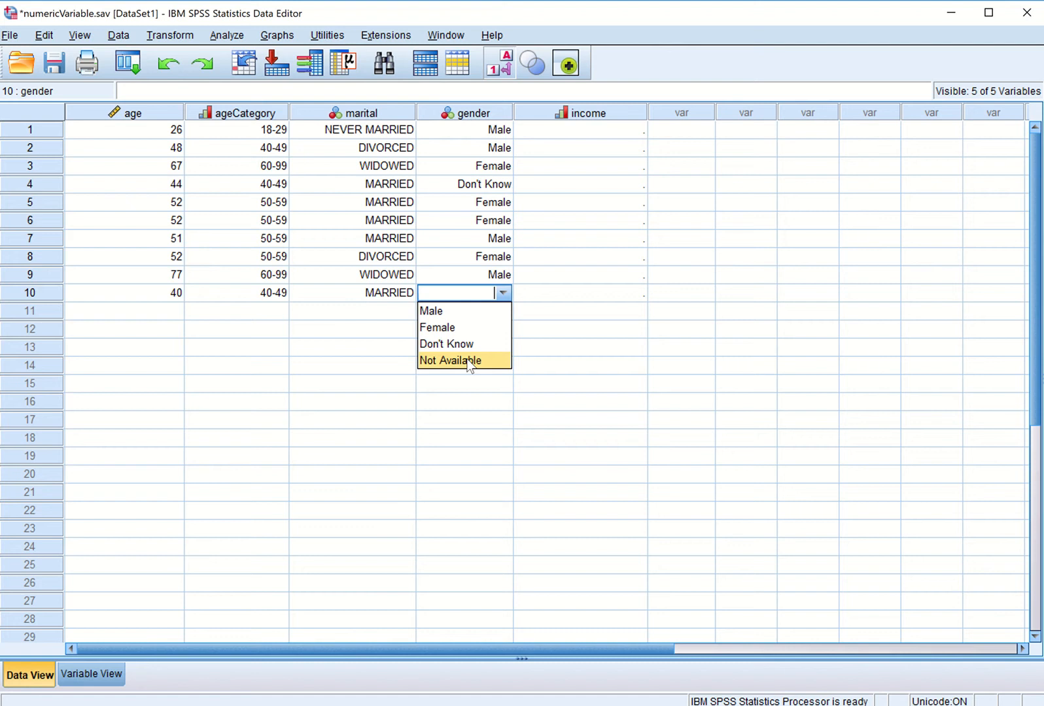
# Step: Fill income brackets for all ten cases, e.g. $1000–$2999 for row 1, $3000–$4999 for row 2
pyautogui.click(448, 360)
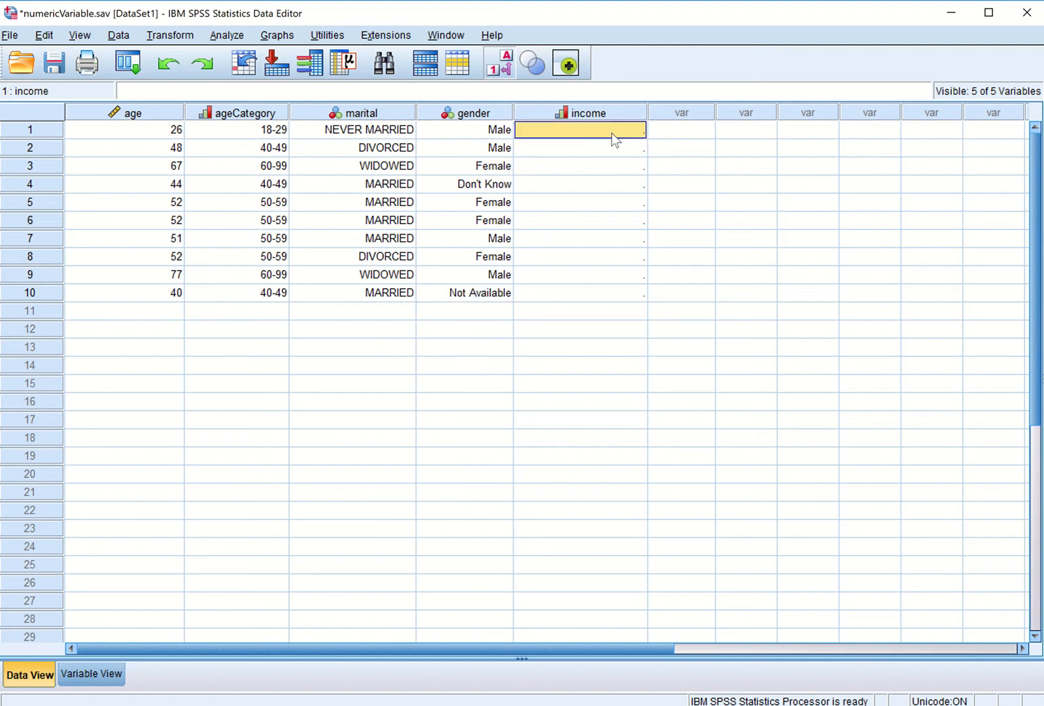
pyautogui.click(637, 129)
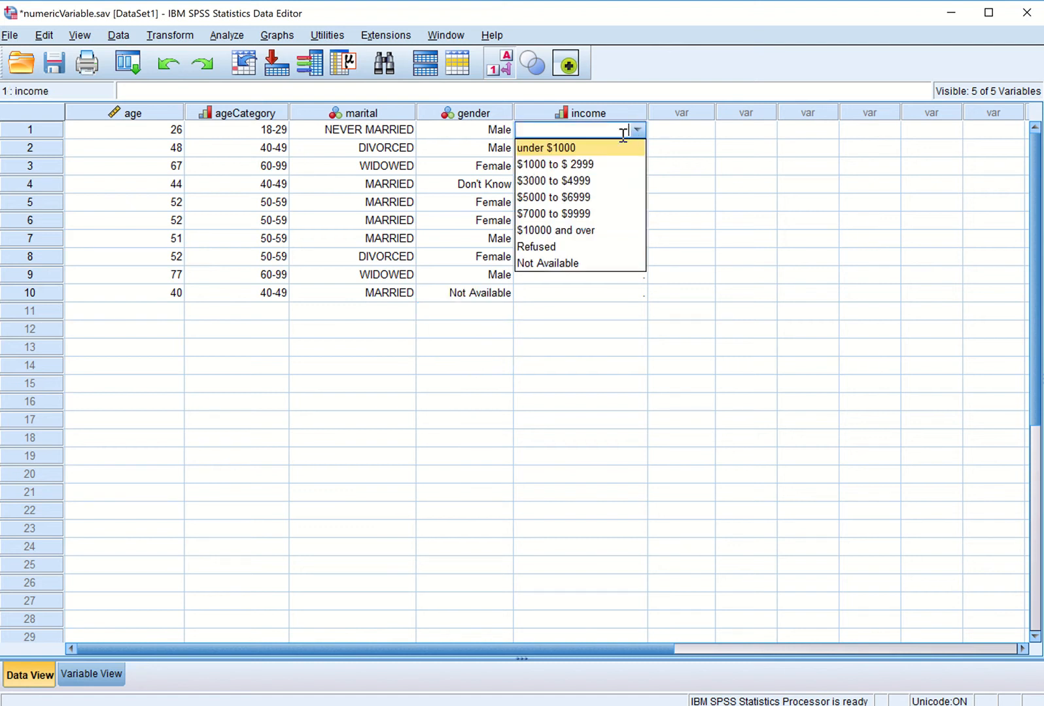
pyautogui.moveTo(580, 158)
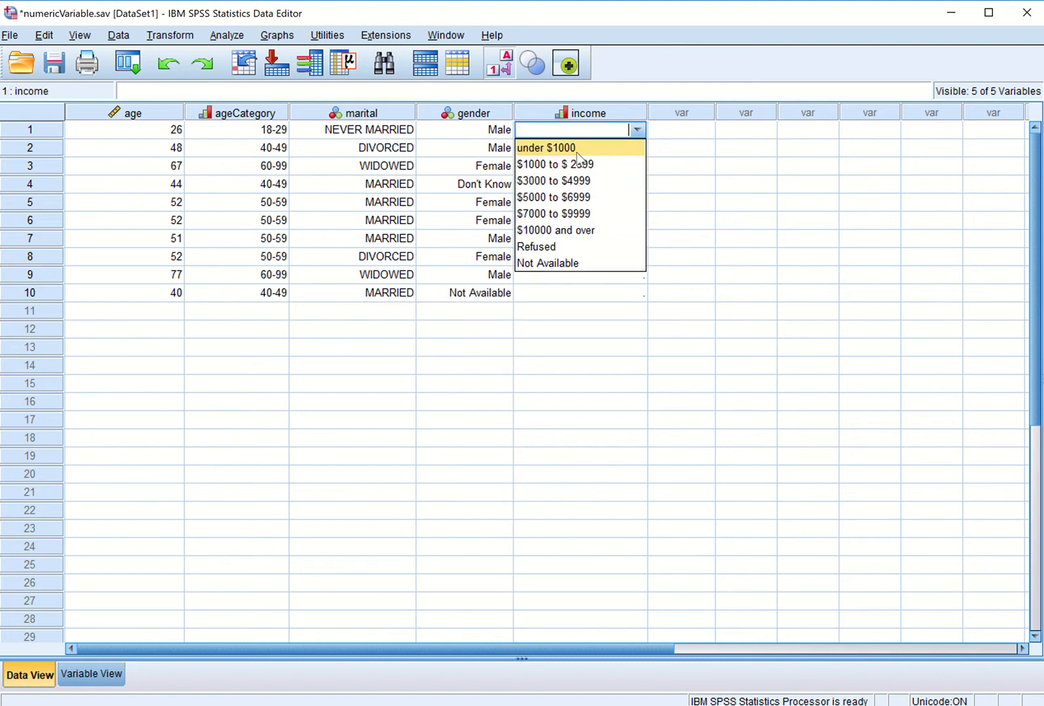
pyautogui.moveTo(553, 165)
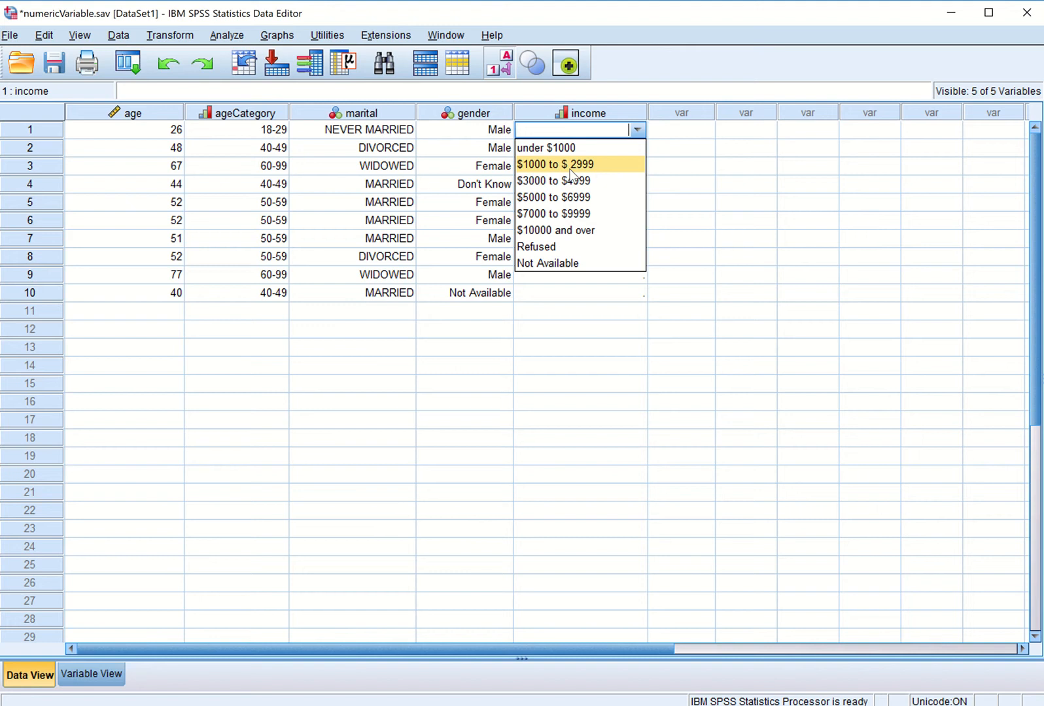
pyautogui.click(555, 163)
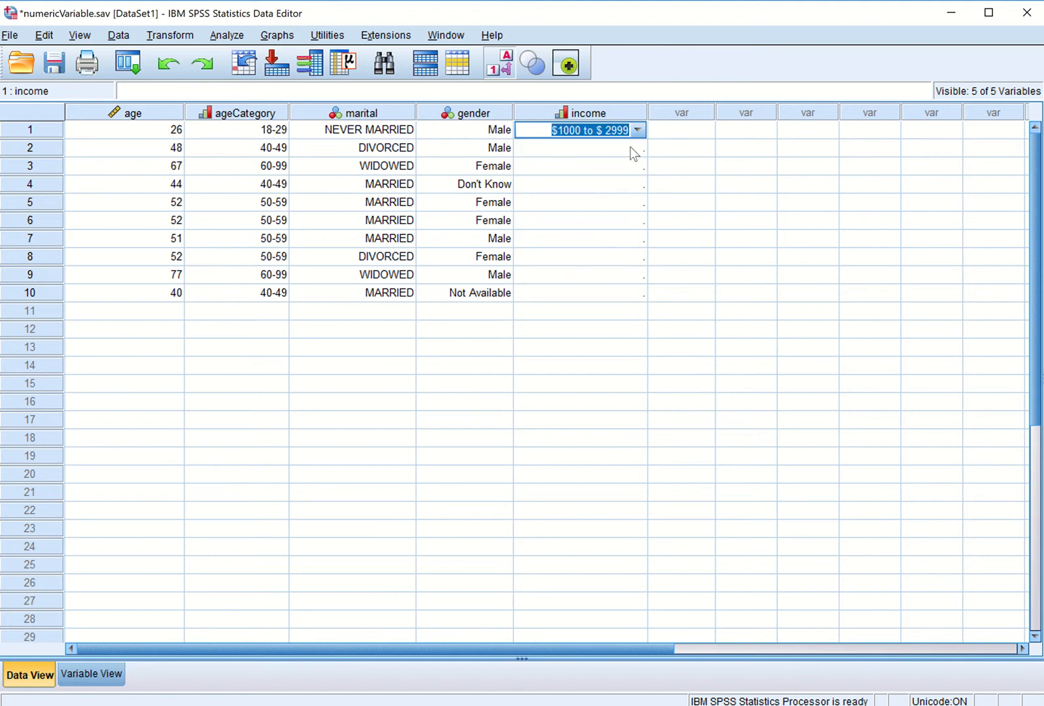
pyautogui.click(580, 148)
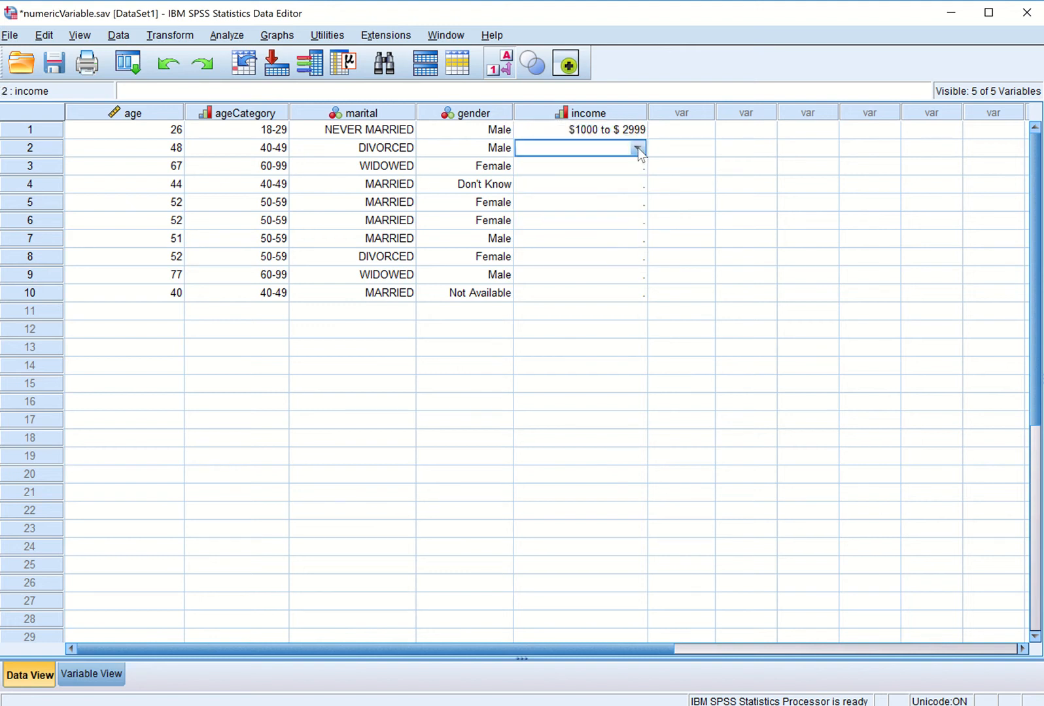
pyautogui.click(637, 148)
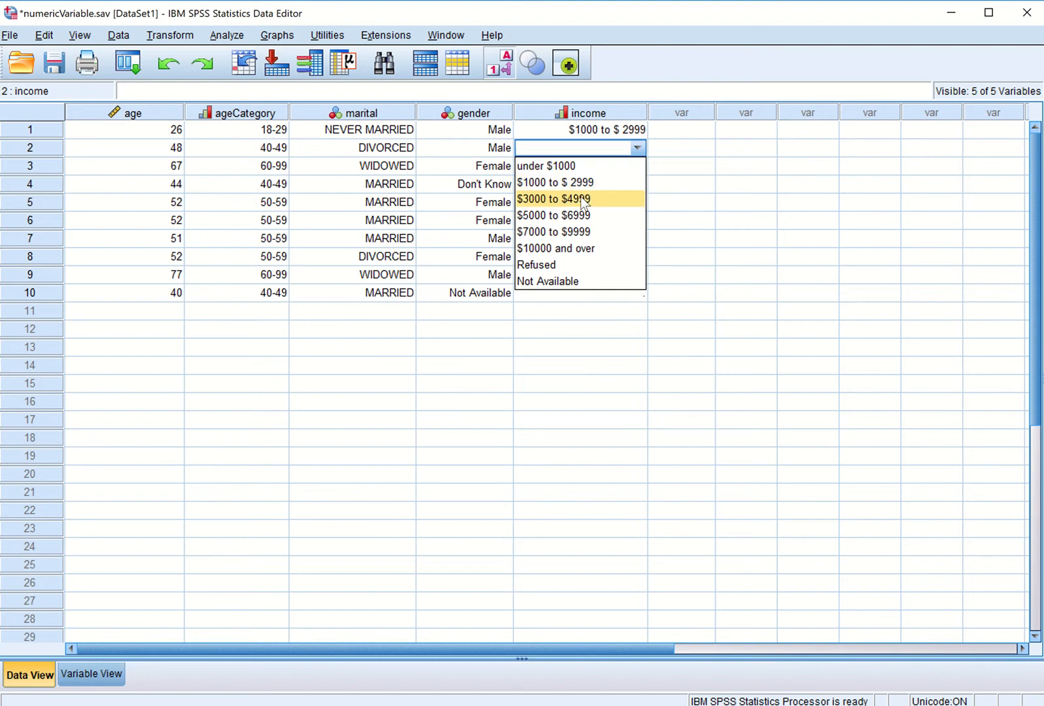
pyautogui.click(552, 199)
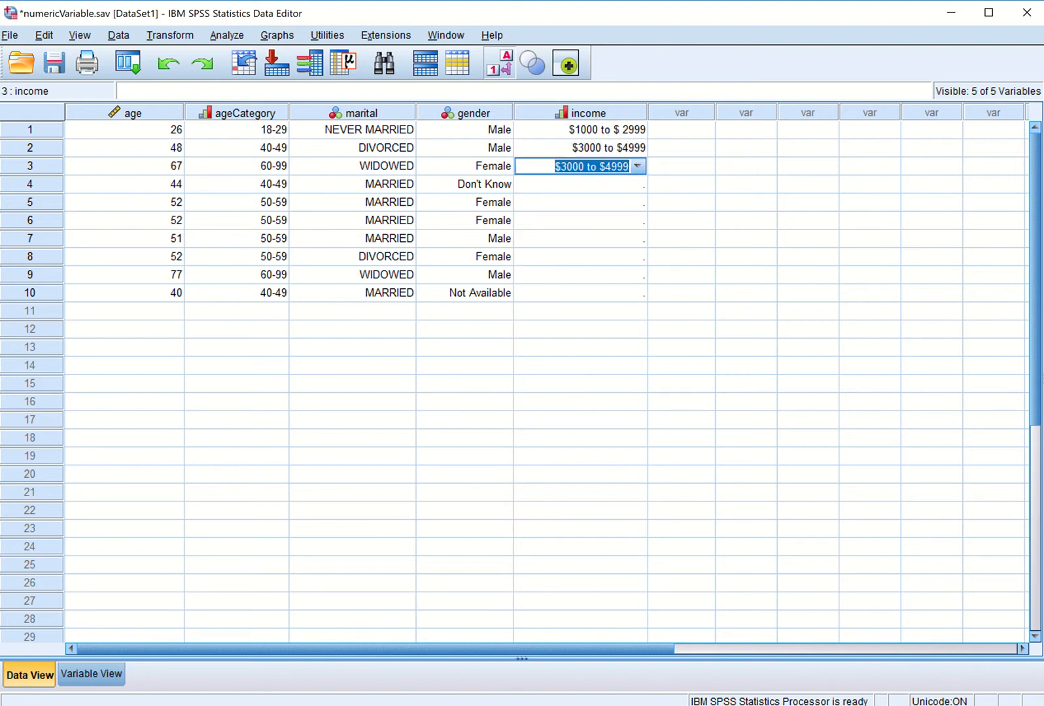
pyautogui.click(606, 293)
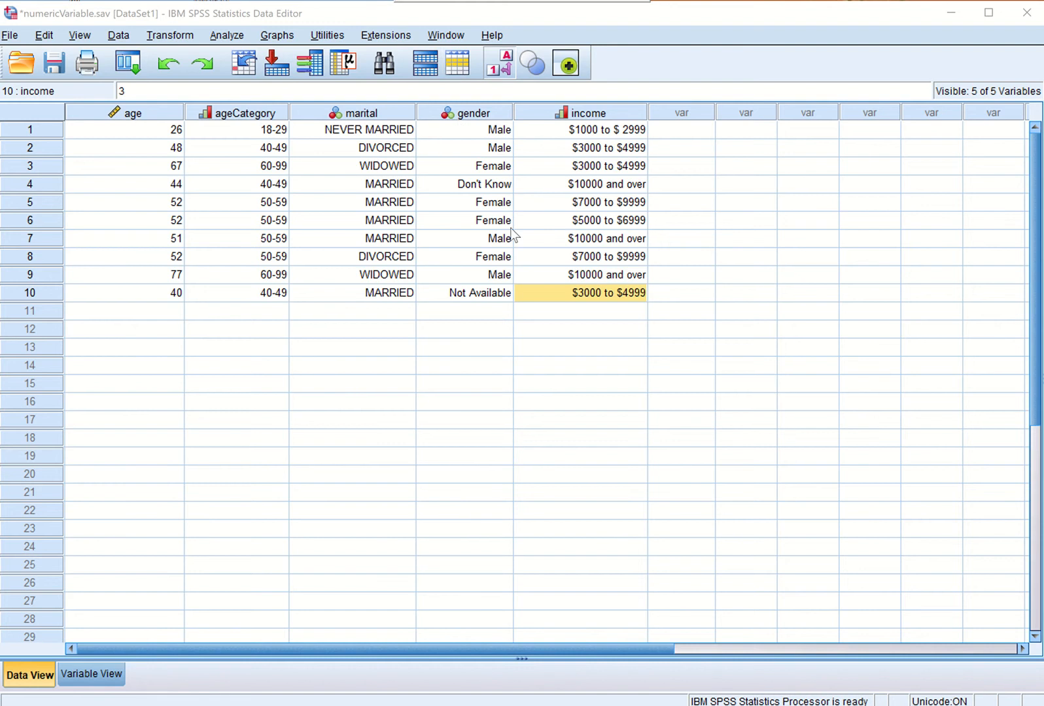
pyautogui.moveTo(646, 279)
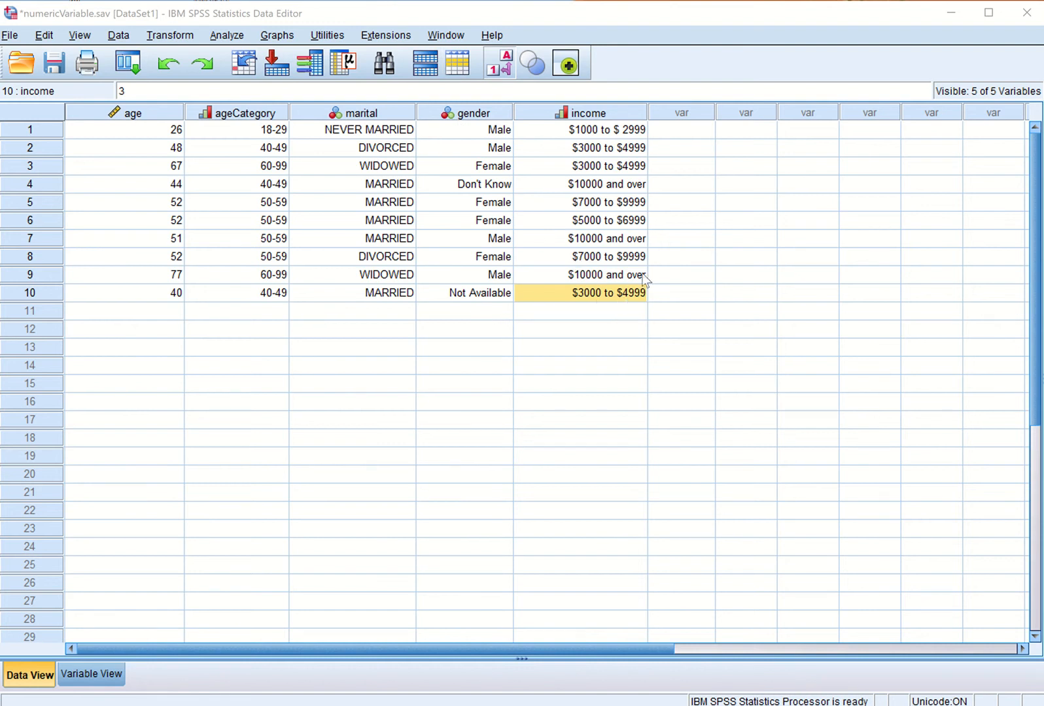
pyautogui.moveTo(605, 161)
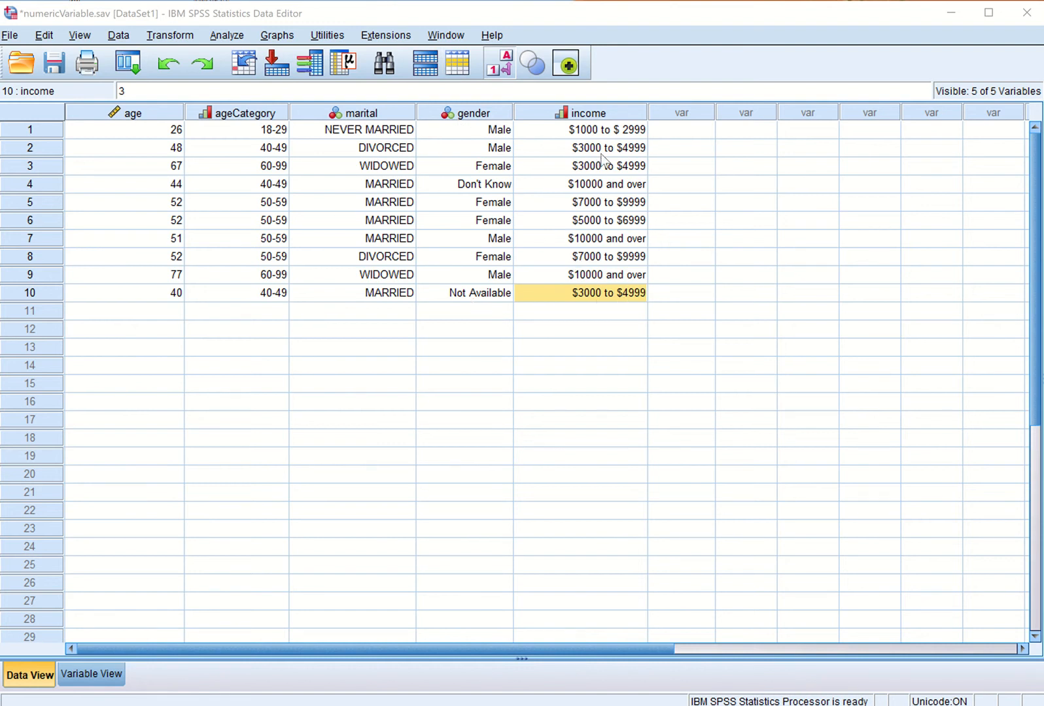
pyautogui.moveTo(183, 125)
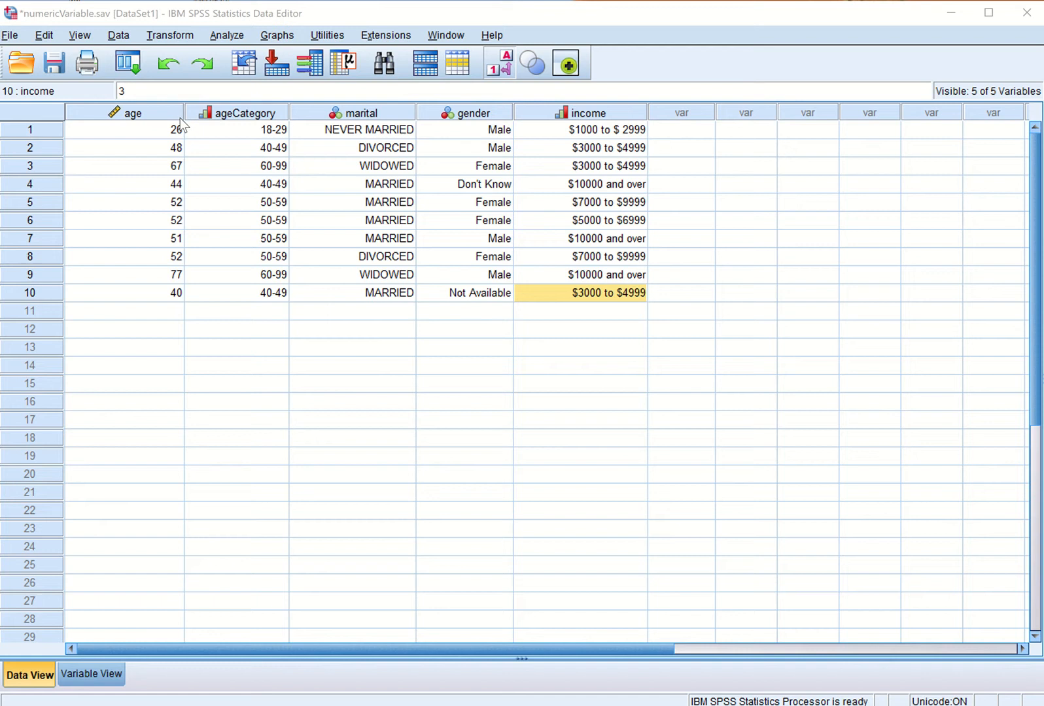
# Step: Save numericVariable.sav and close the output log without keeping it
pyautogui.click(54, 62)
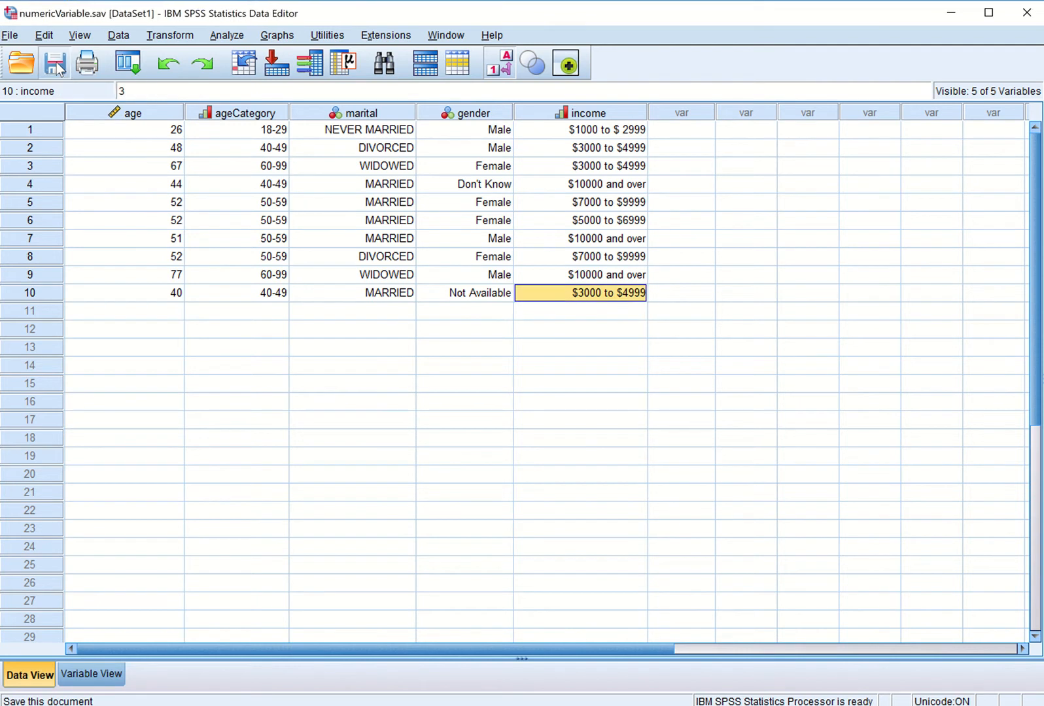
pyautogui.click(55, 61)
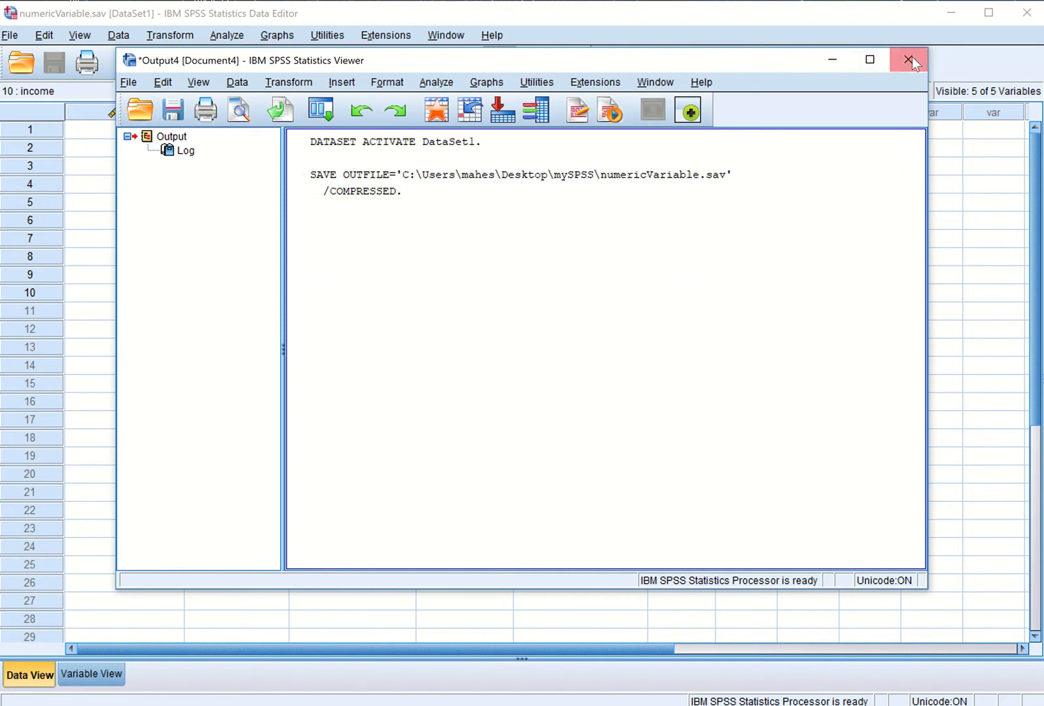
pyautogui.moveTo(908, 59)
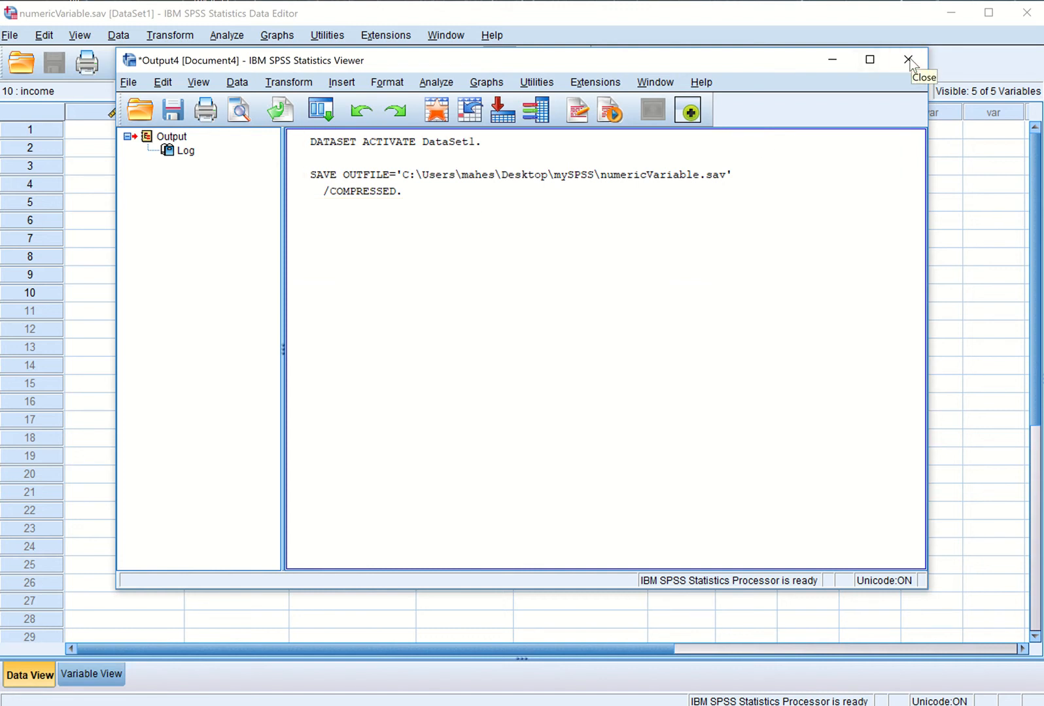
pyautogui.click(907, 59)
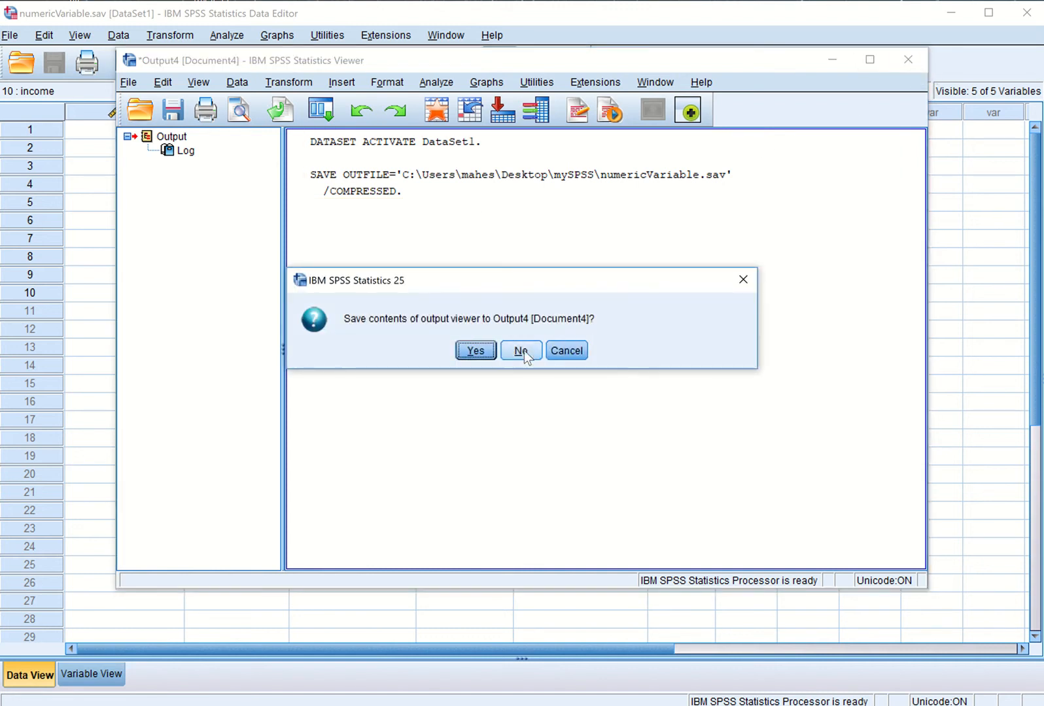
pyautogui.click(521, 351)
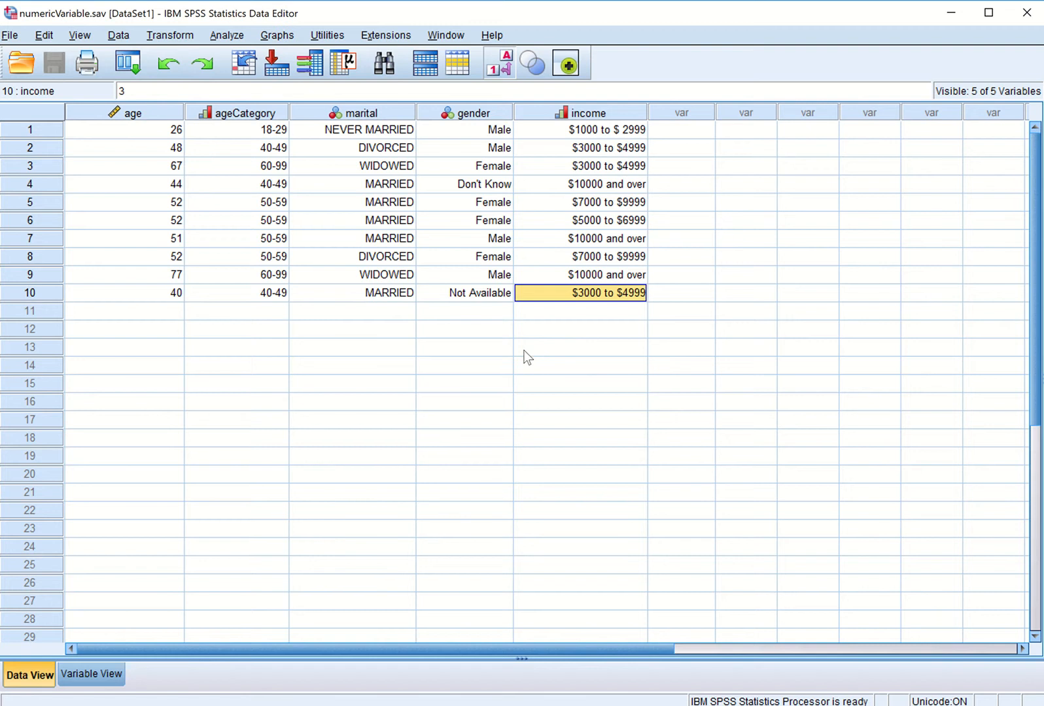
# Step: Name a new sixth variable exp in the variable definitions
pyautogui.click(92, 674)
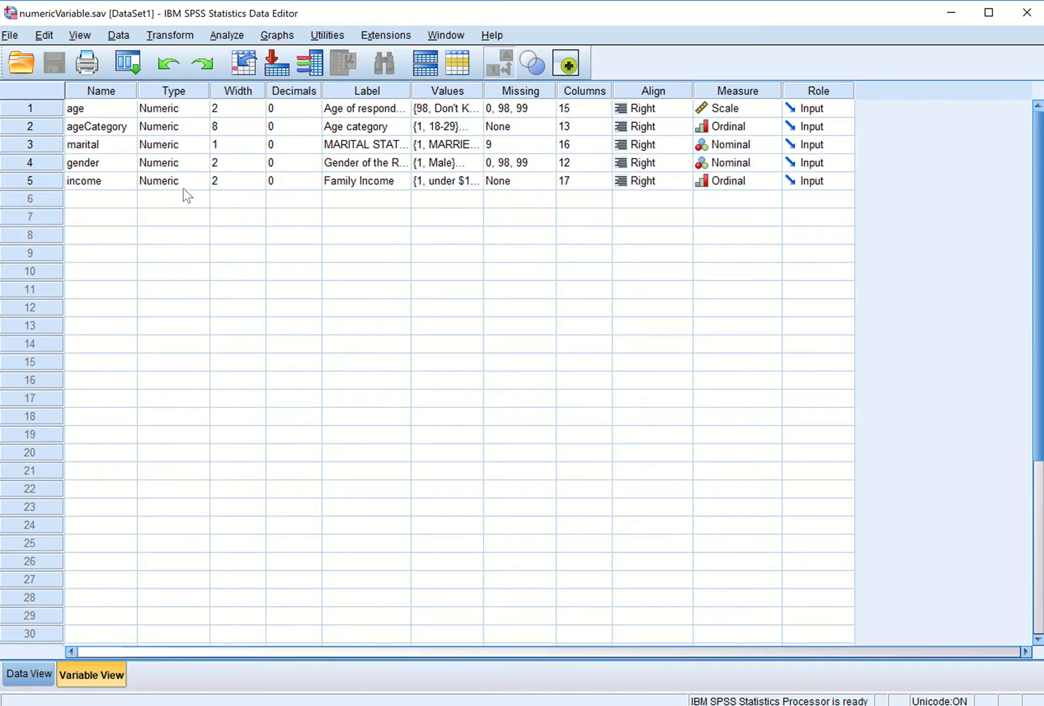
pyautogui.moveTo(203, 193)
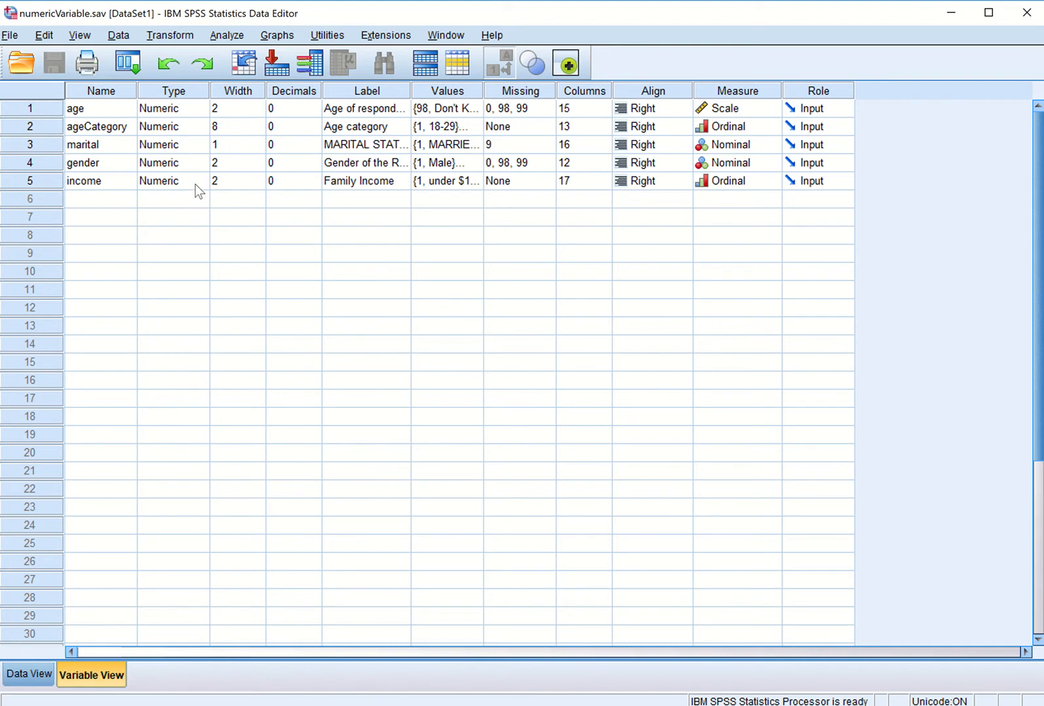
pyautogui.moveTo(123, 208)
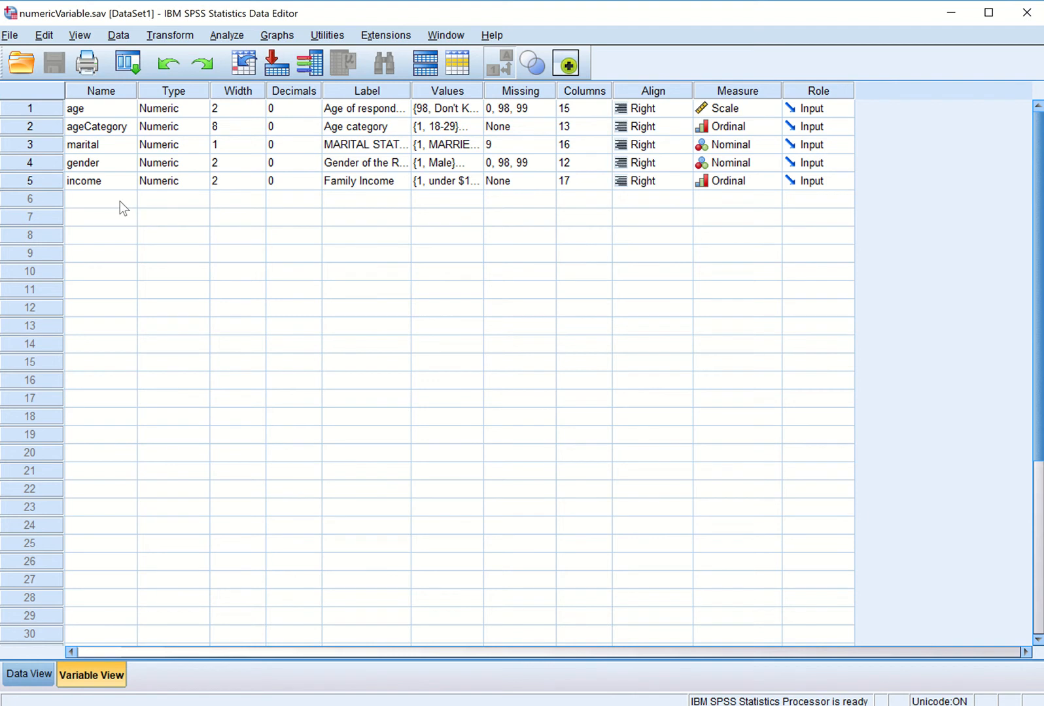
pyautogui.click(100, 199)
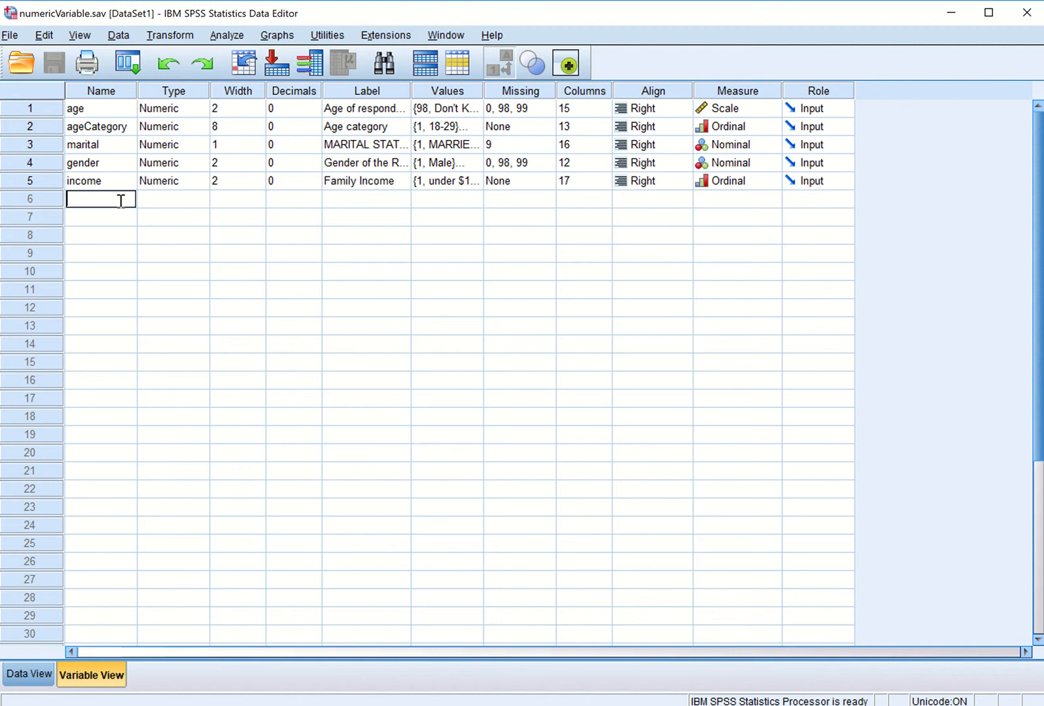
pyautogui.write('exp')
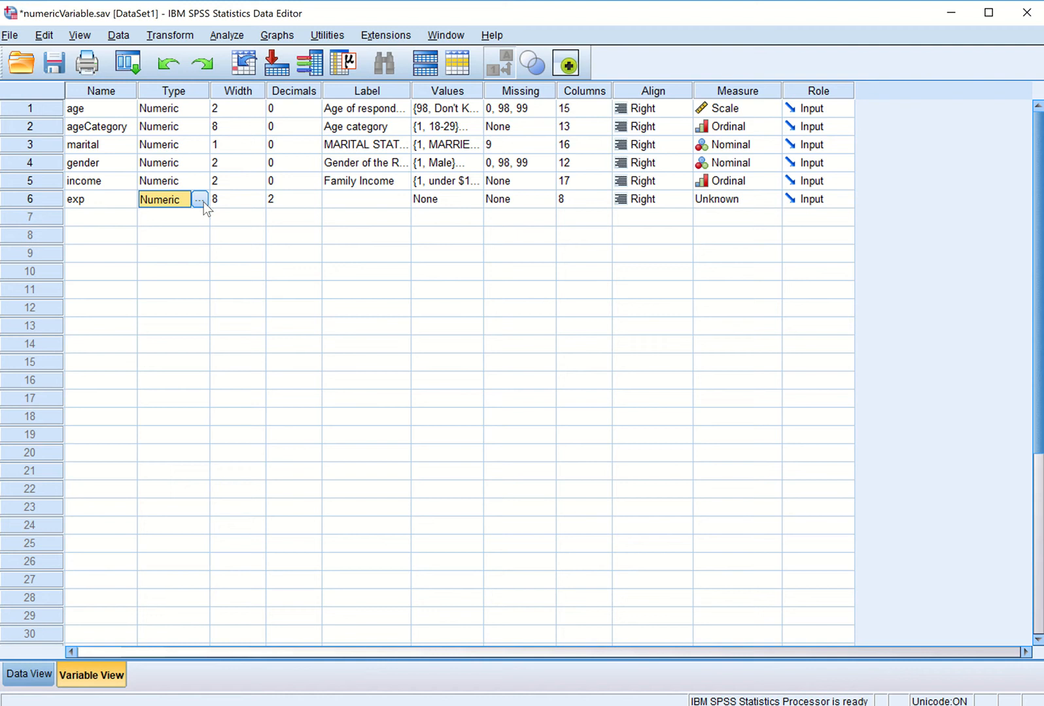
# Step: Set exp's type to Comma and return to Data View where its empty column appears
pyautogui.click(198, 198)
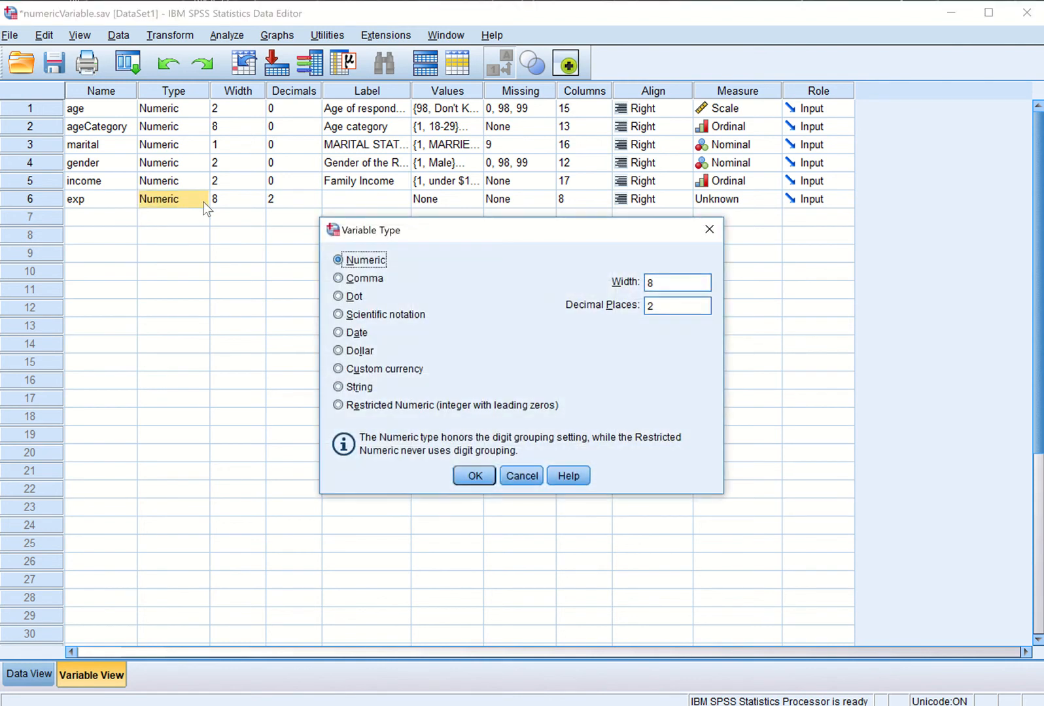
pyautogui.click(339, 277)
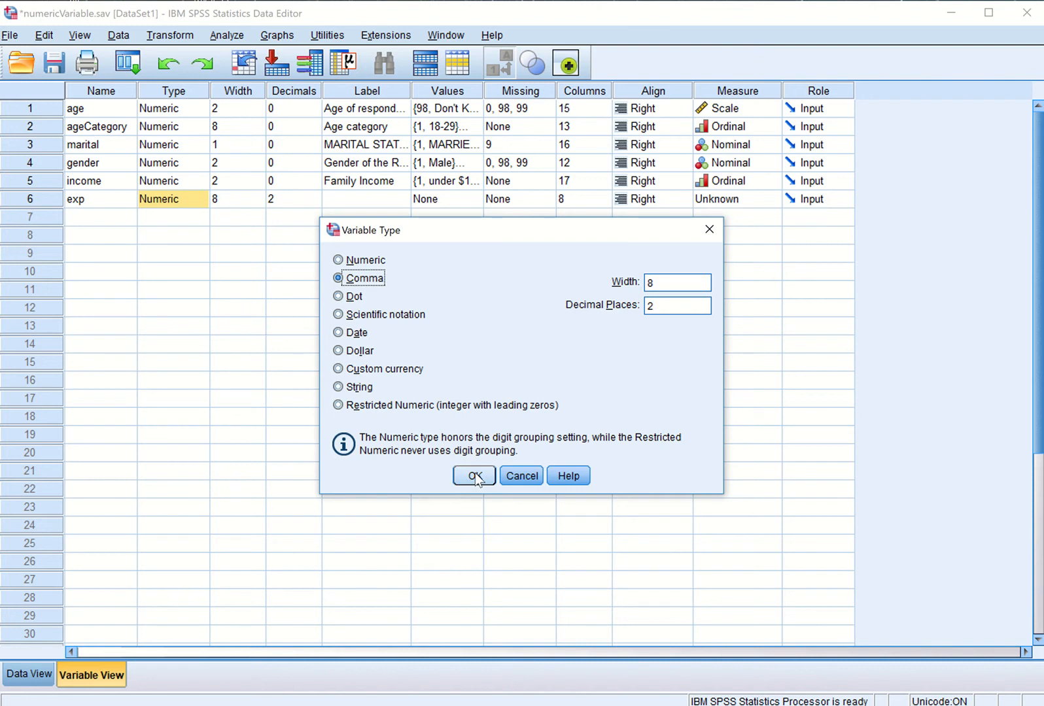
pyautogui.click(473, 475)
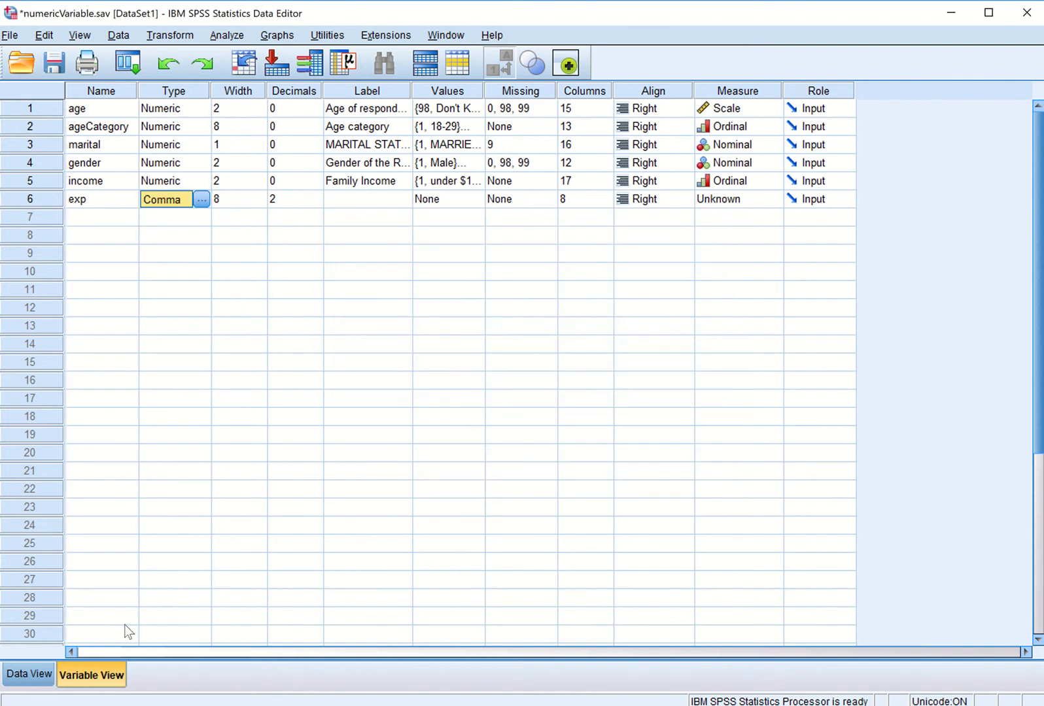
pyautogui.click(29, 673)
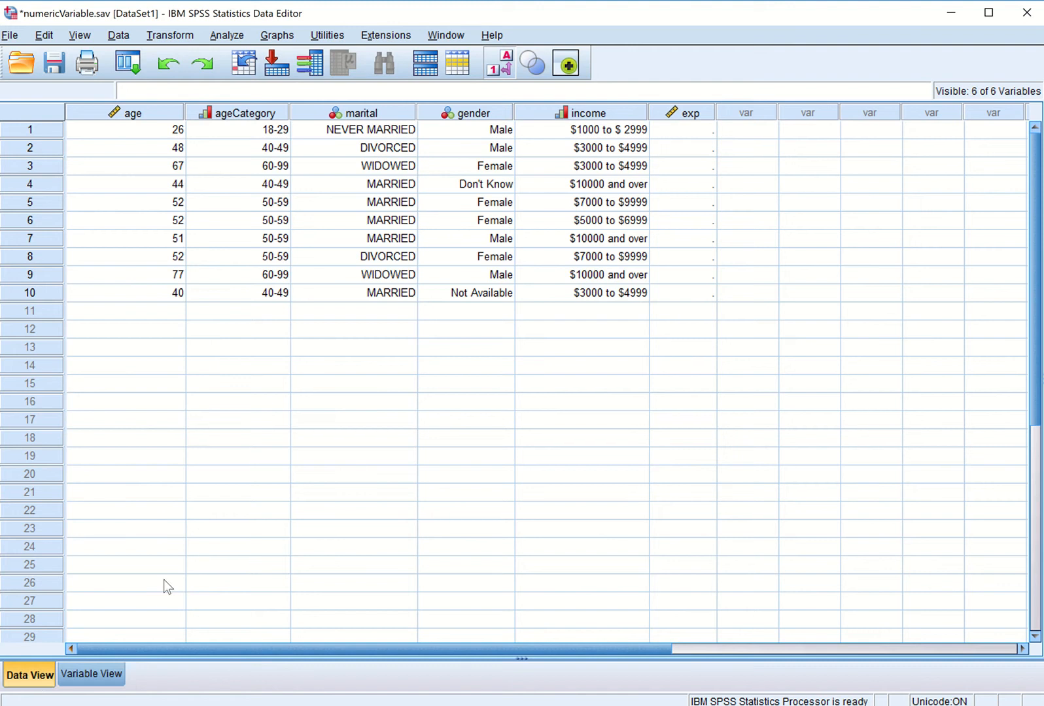
pyautogui.click(681, 130)
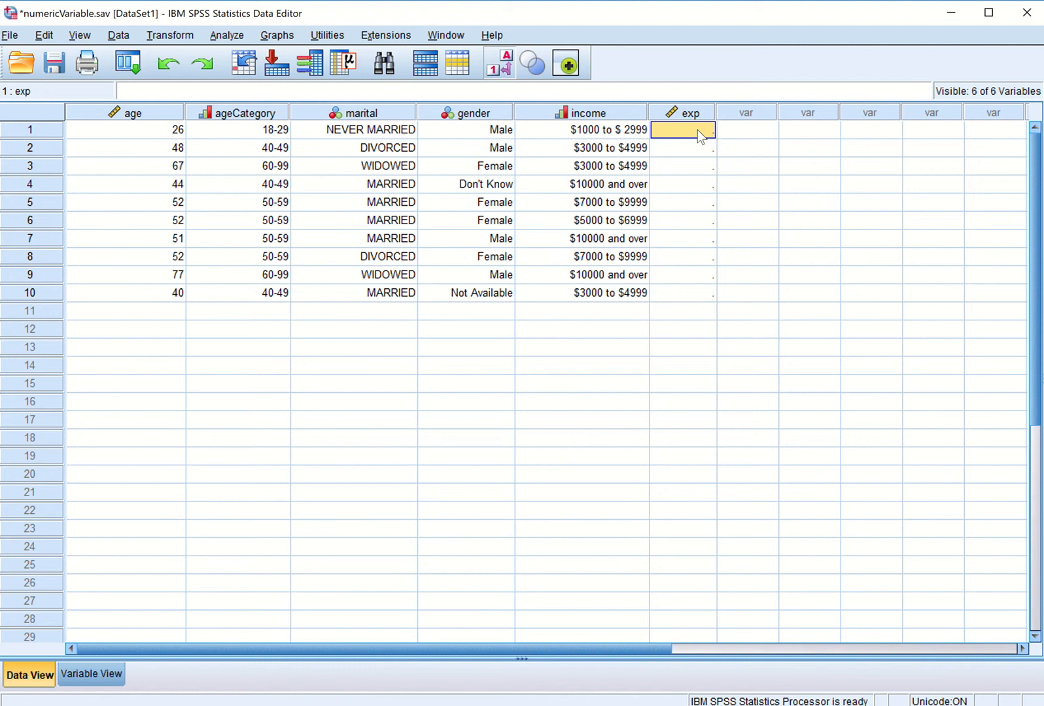
pyautogui.write('23')
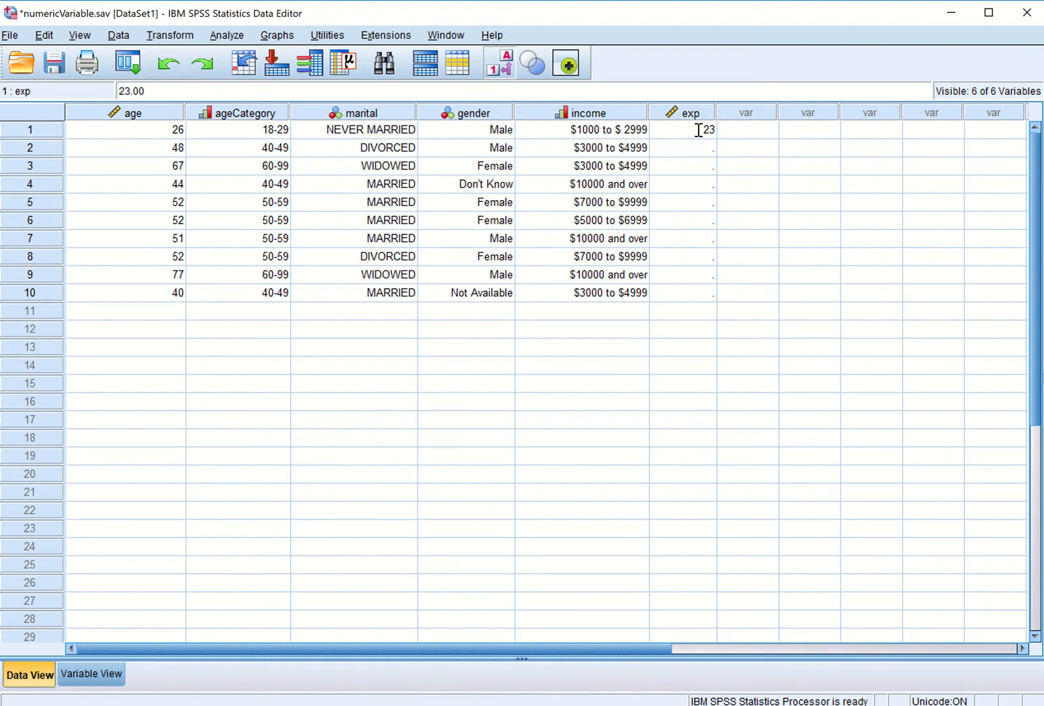
pyautogui.write('2356.')
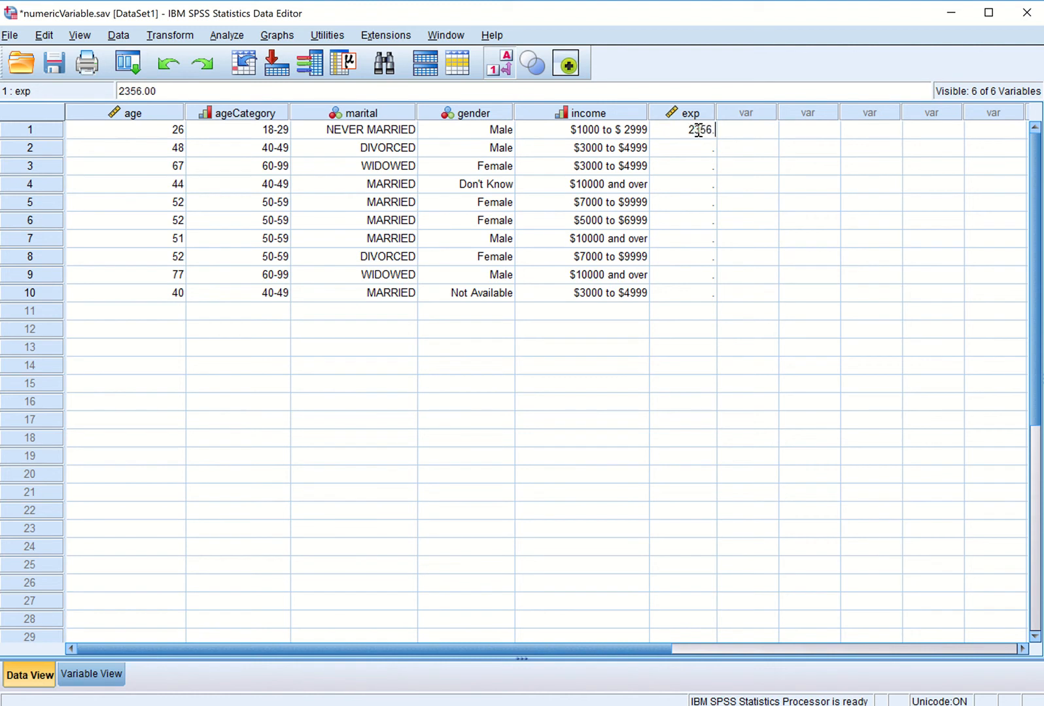
pyautogui.write('60')
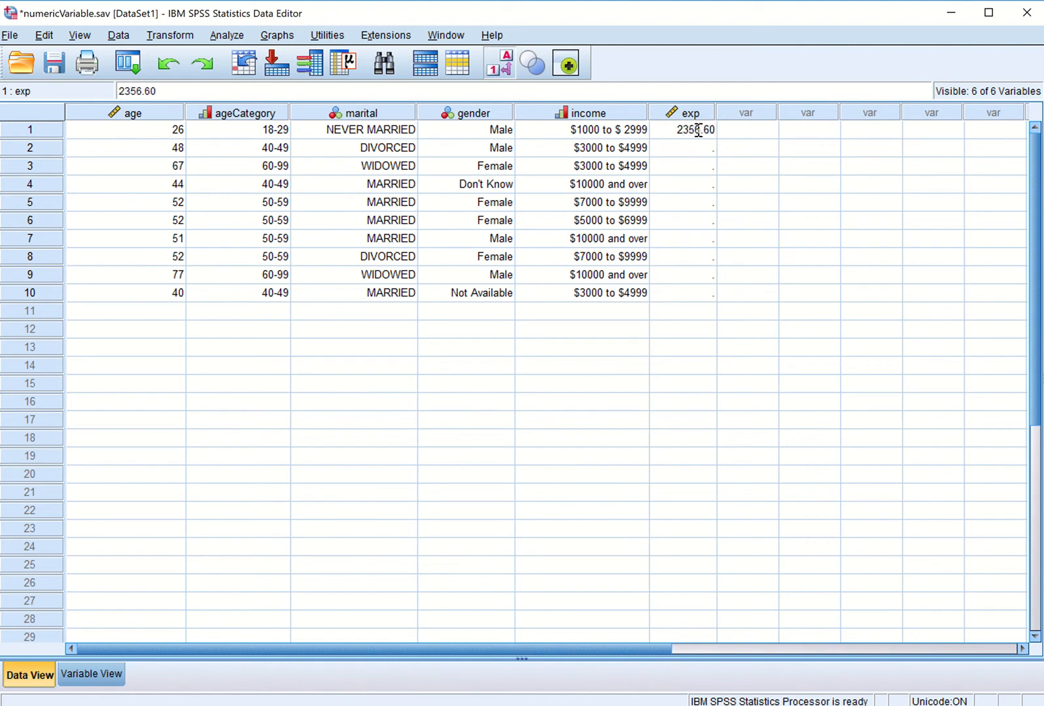
pyautogui.click(124, 146)
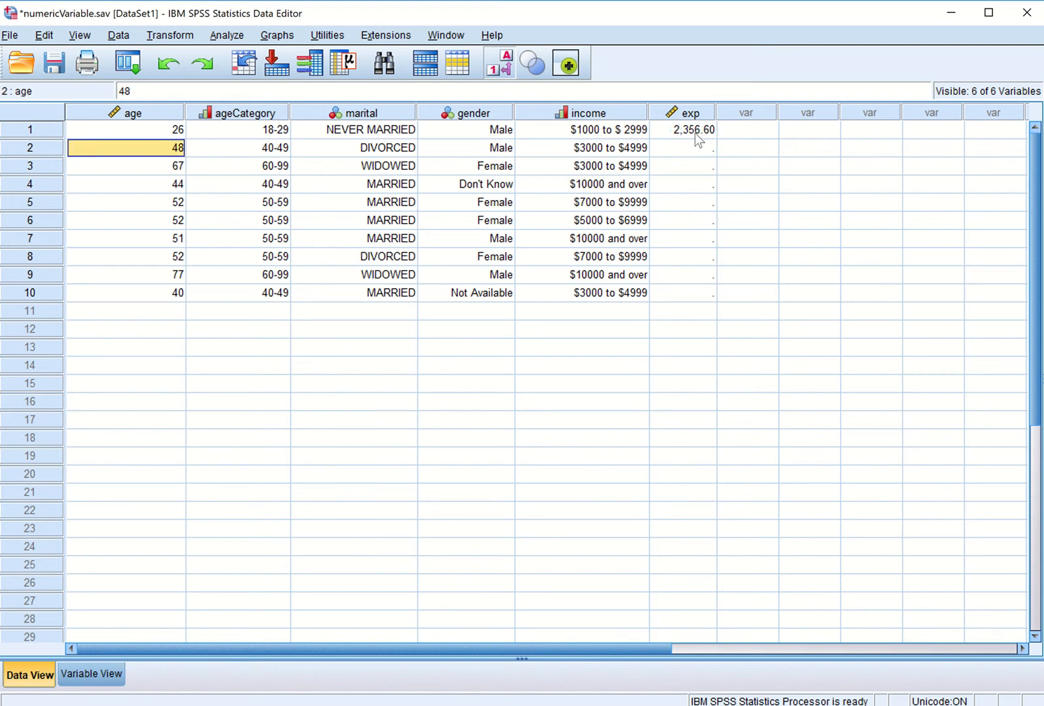
pyautogui.moveTo(680, 147)
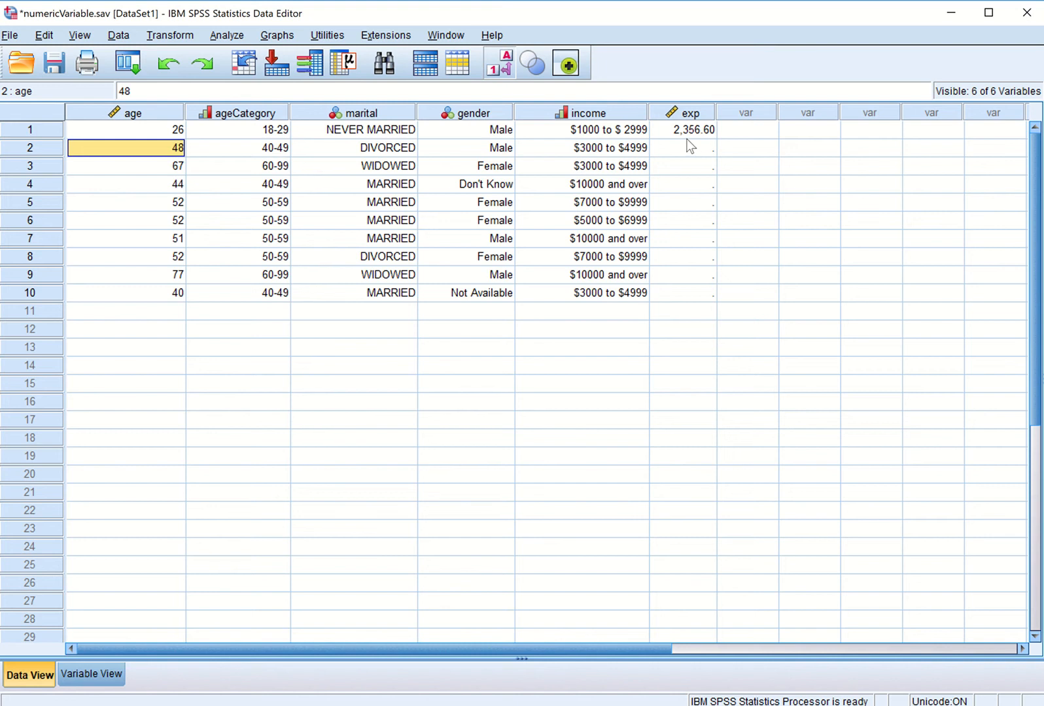
pyautogui.moveTo(682, 137)
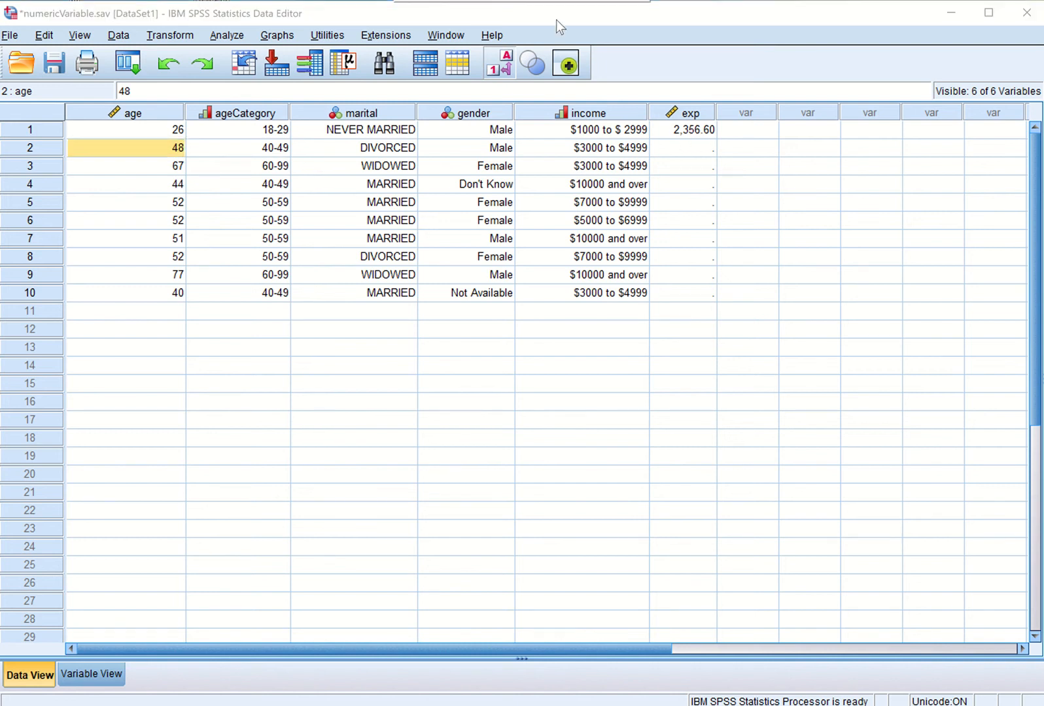
pyautogui.moveTo(699, 146)
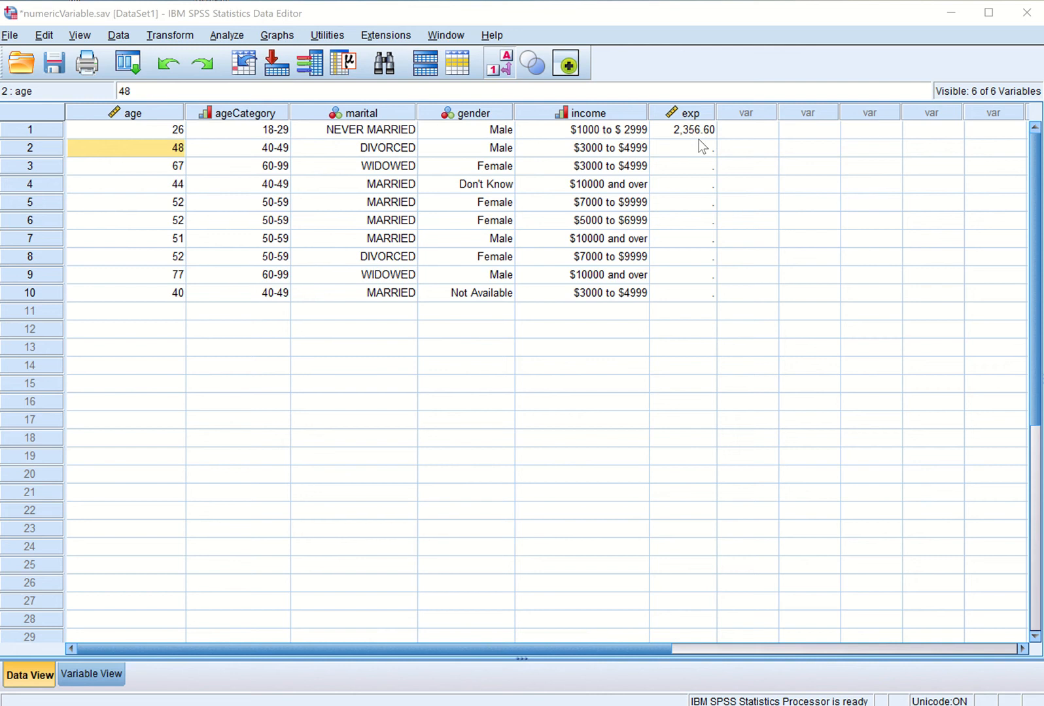
pyautogui.moveTo(722, 136)
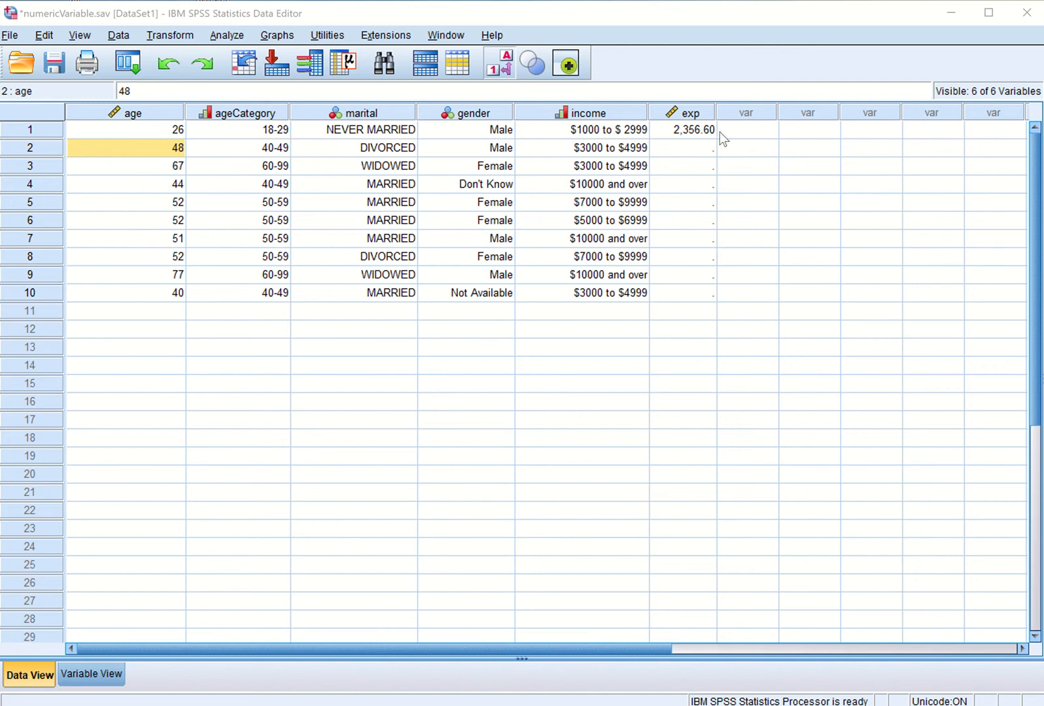
pyautogui.moveTo(705, 144)
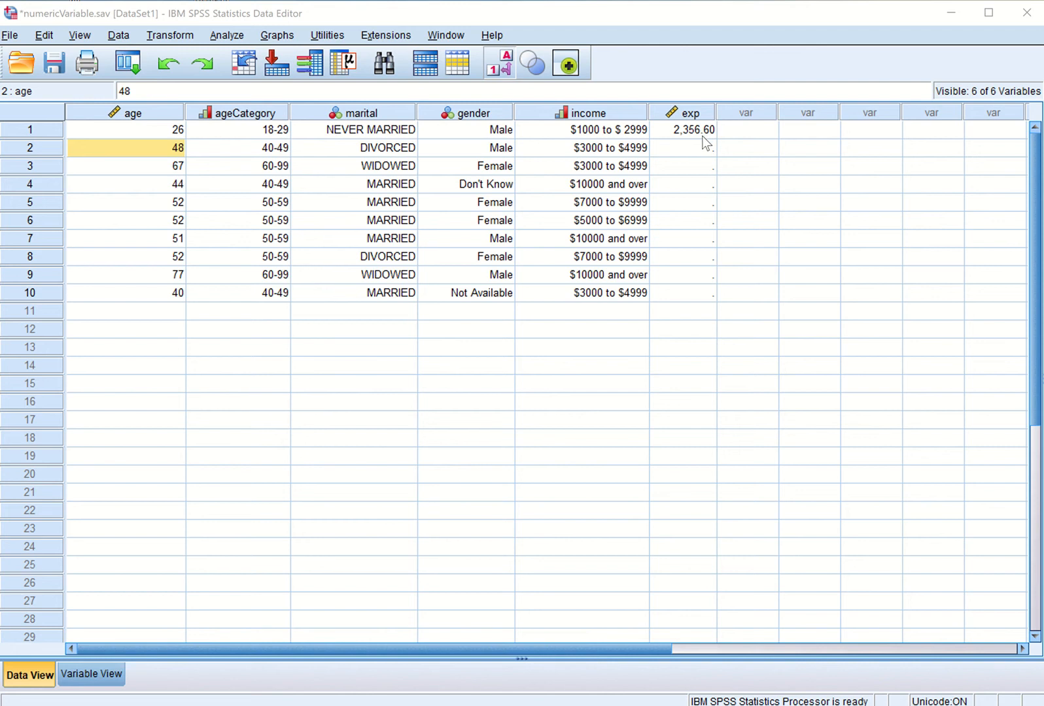
pyautogui.moveTo(686, 138)
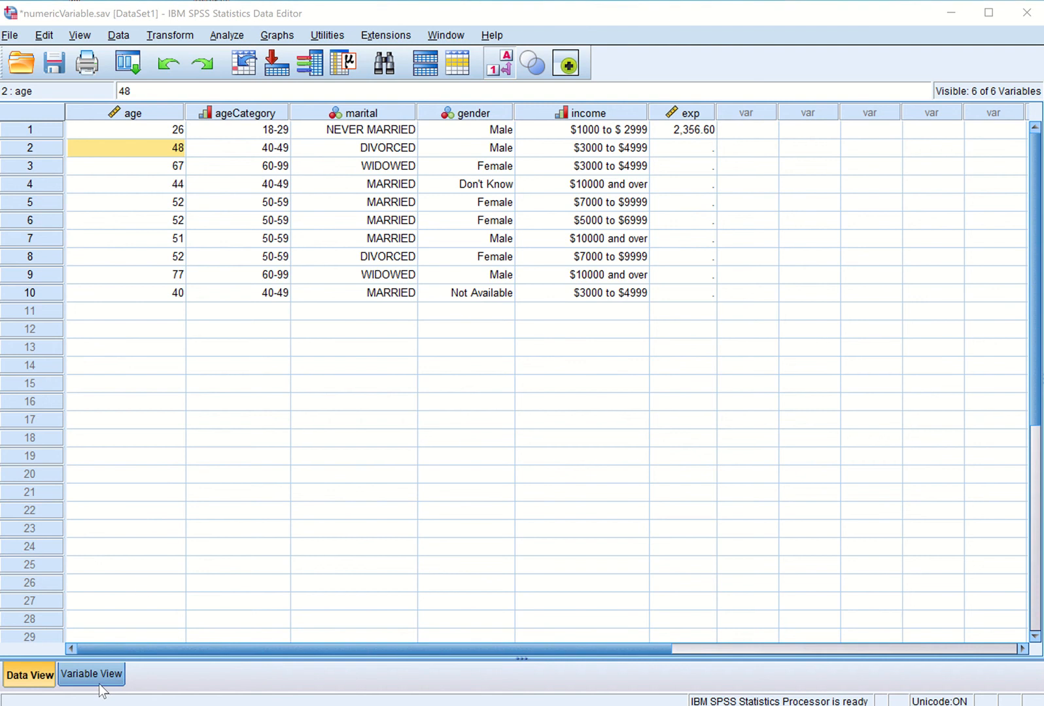
# Step: Name a new seventh variable trvexp in the row below exp
pyautogui.click(91, 675)
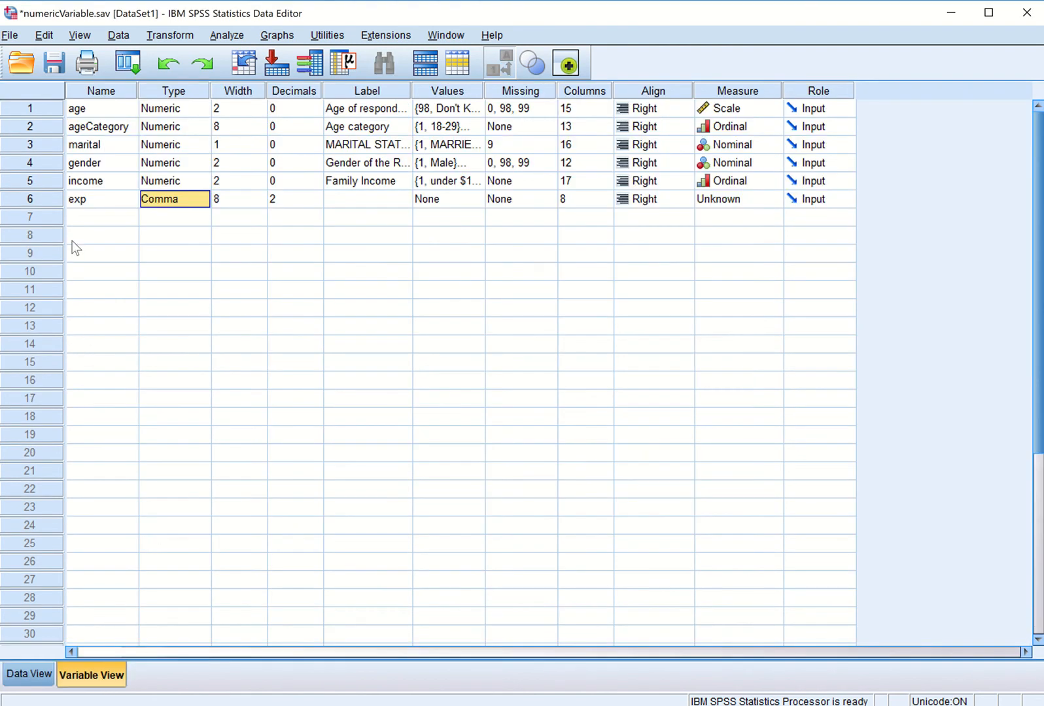
pyautogui.click(101, 217)
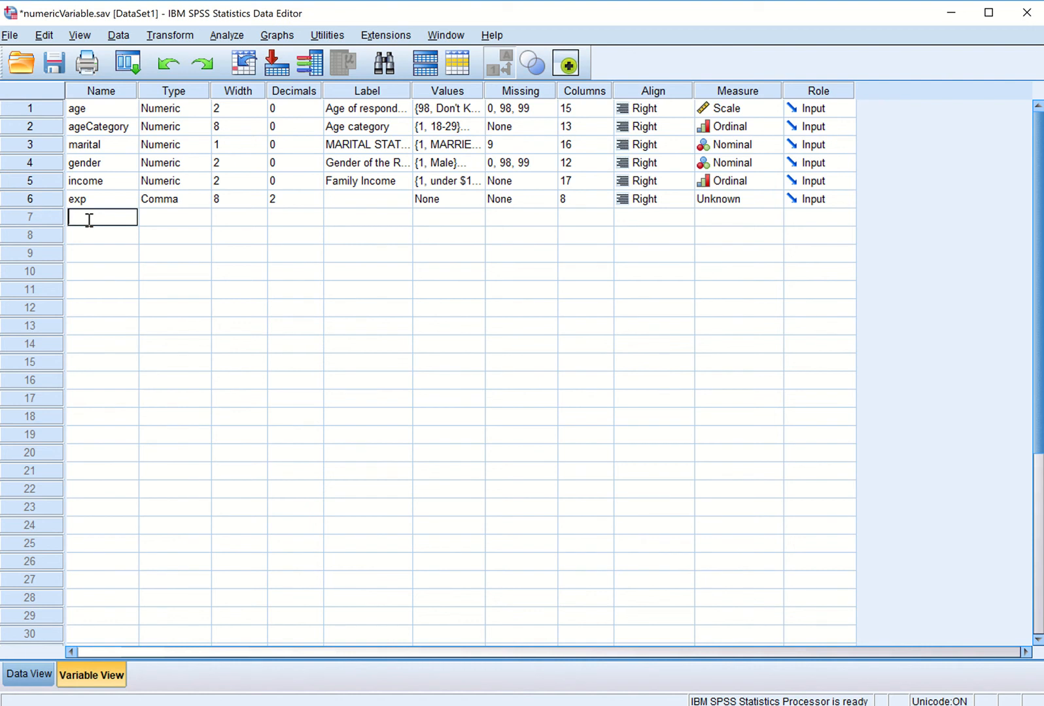
pyautogui.write('trve')
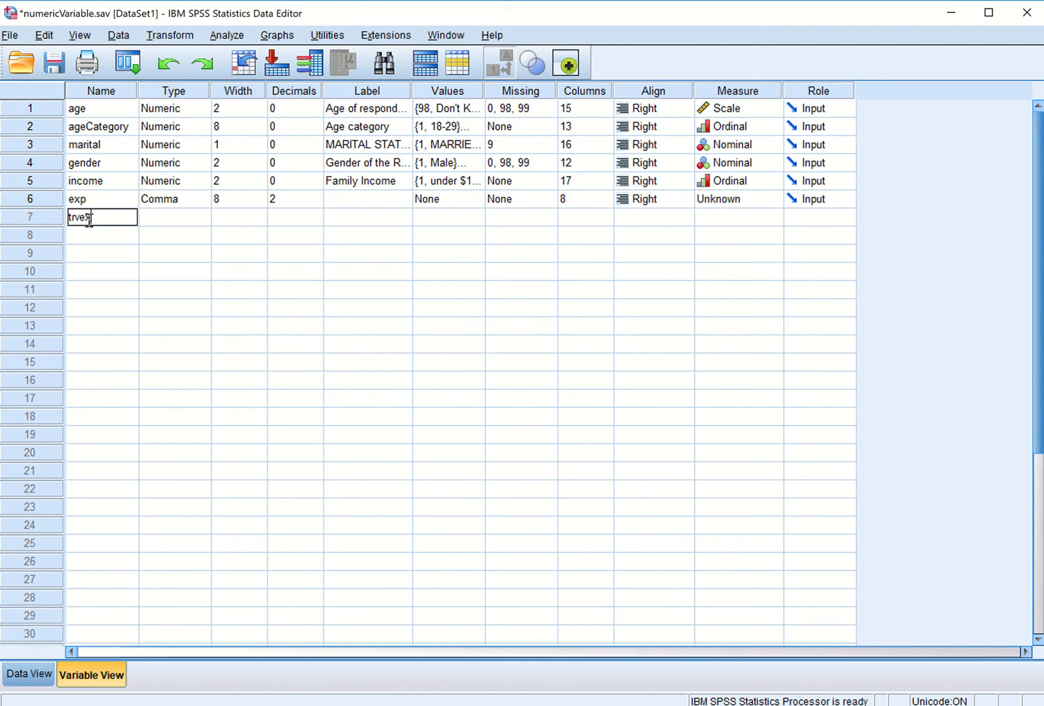
pyautogui.write('xp')
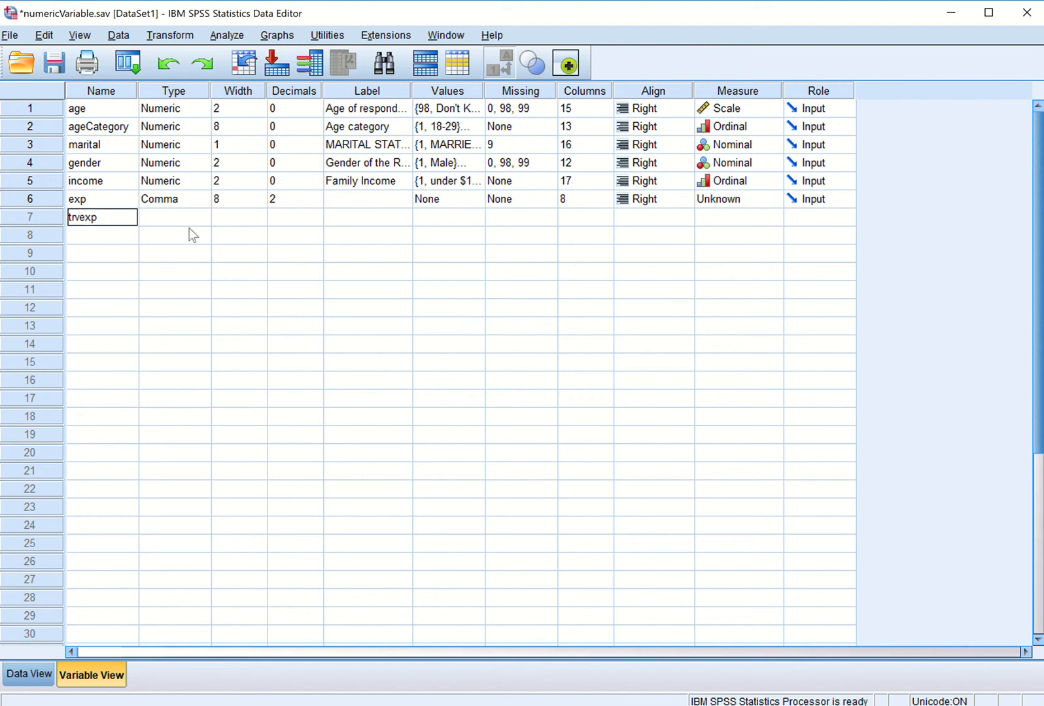
pyautogui.moveTo(185, 224)
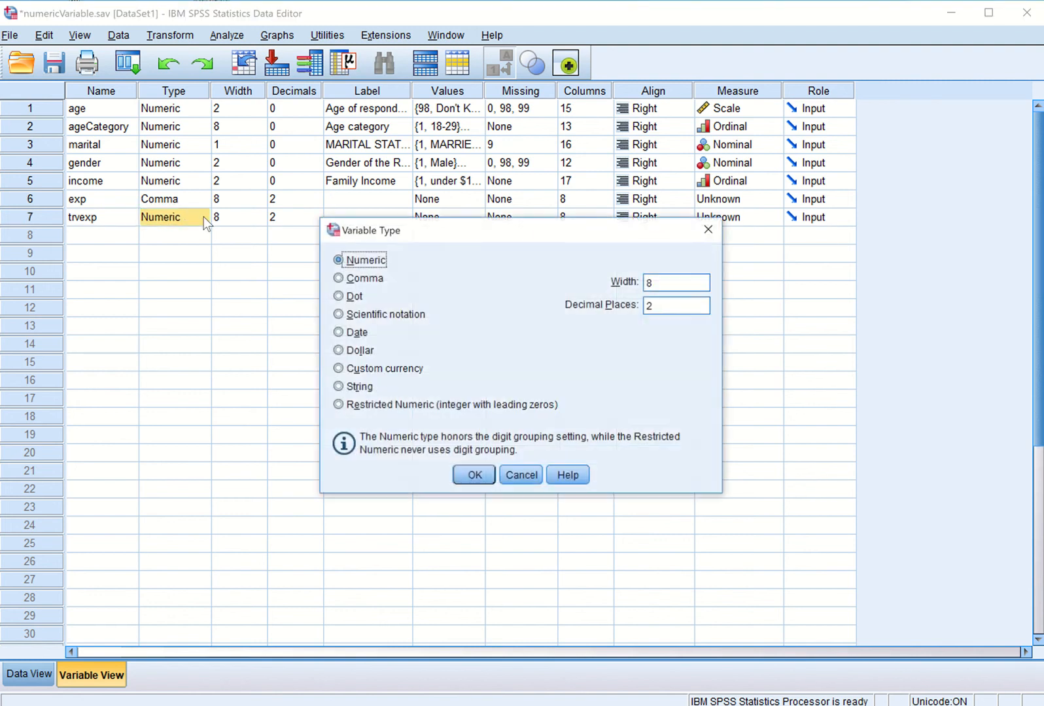
pyautogui.moveTo(353, 296)
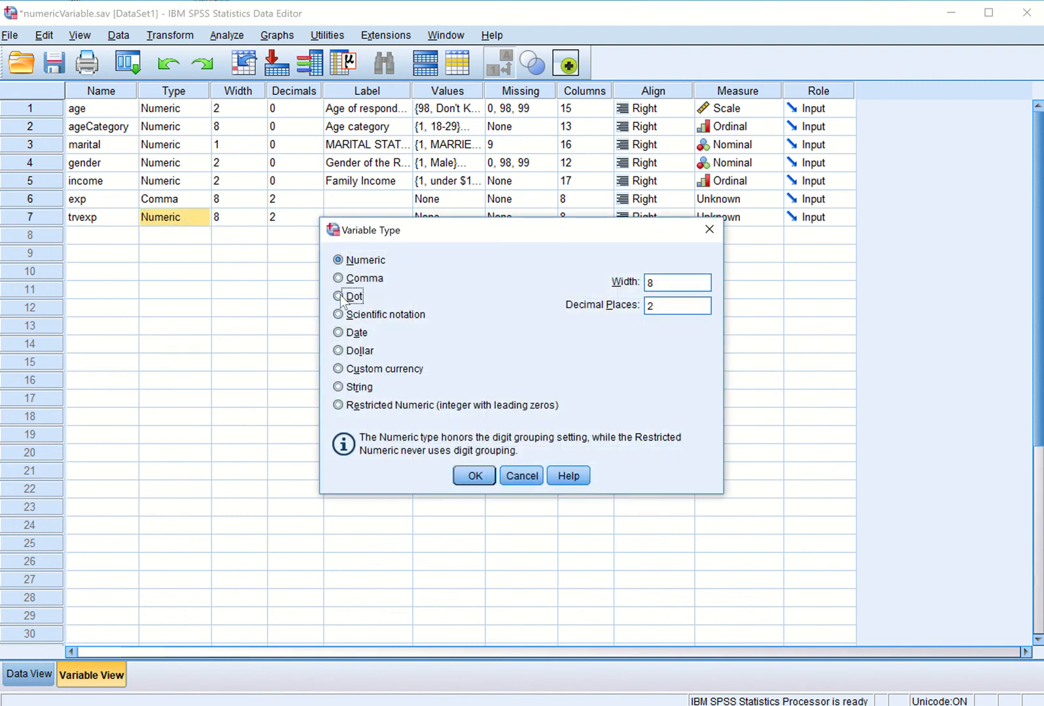
# Step: Set trvexp's type to Dot, save numericVariable.sav and close the output log unsaved
pyautogui.click(474, 475)
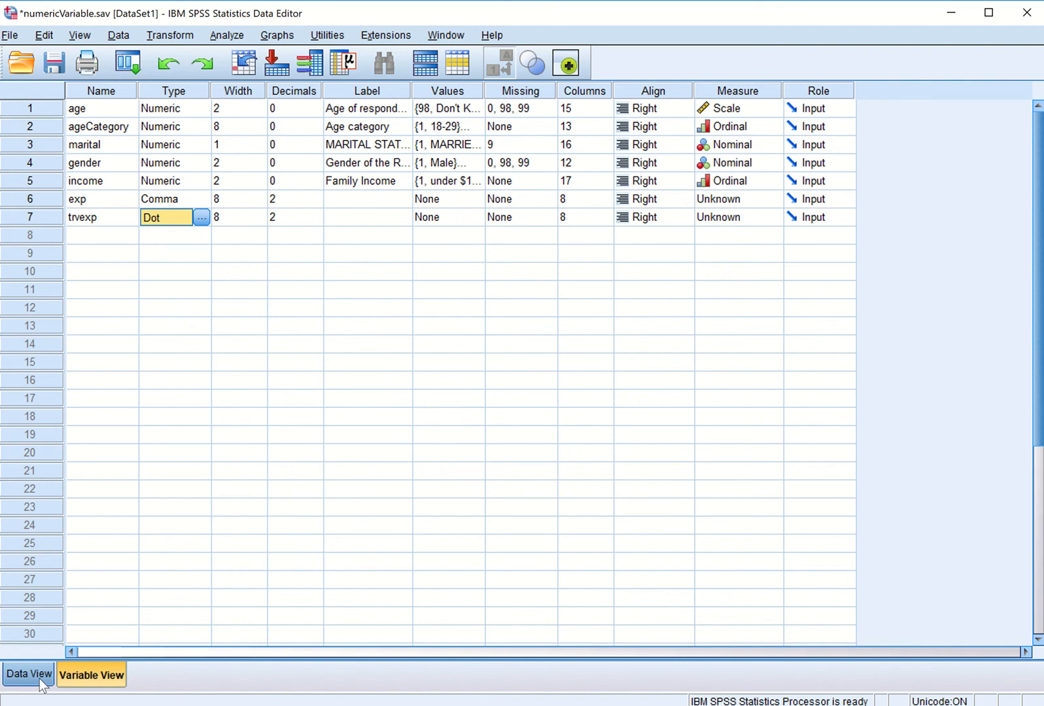
pyautogui.click(29, 674)
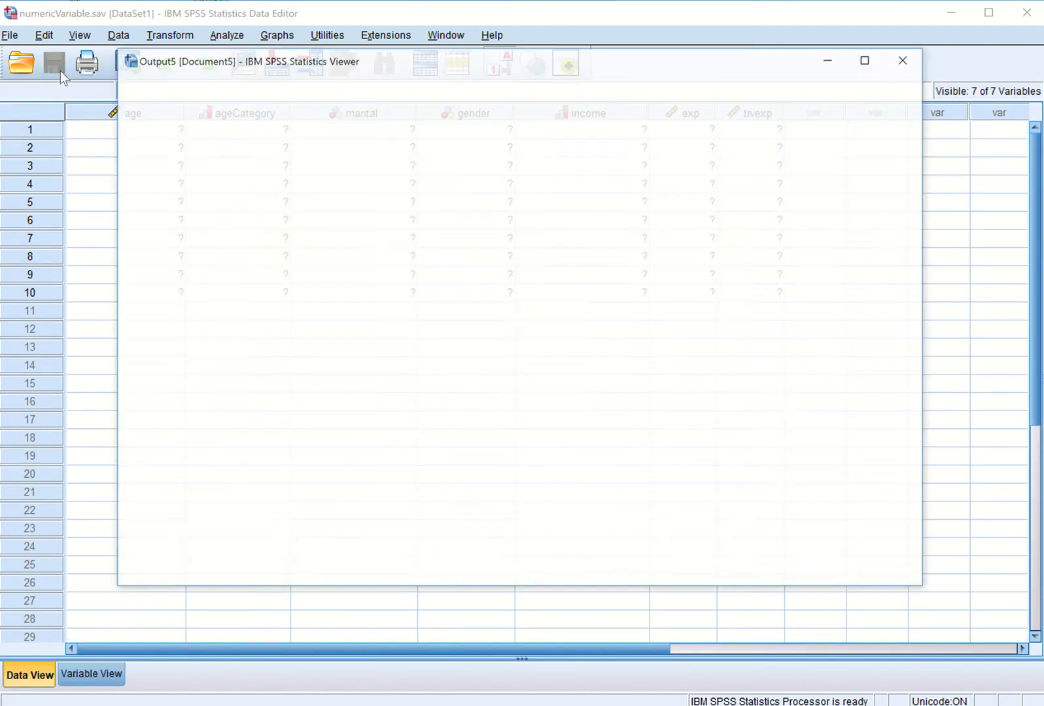
pyautogui.click(904, 60)
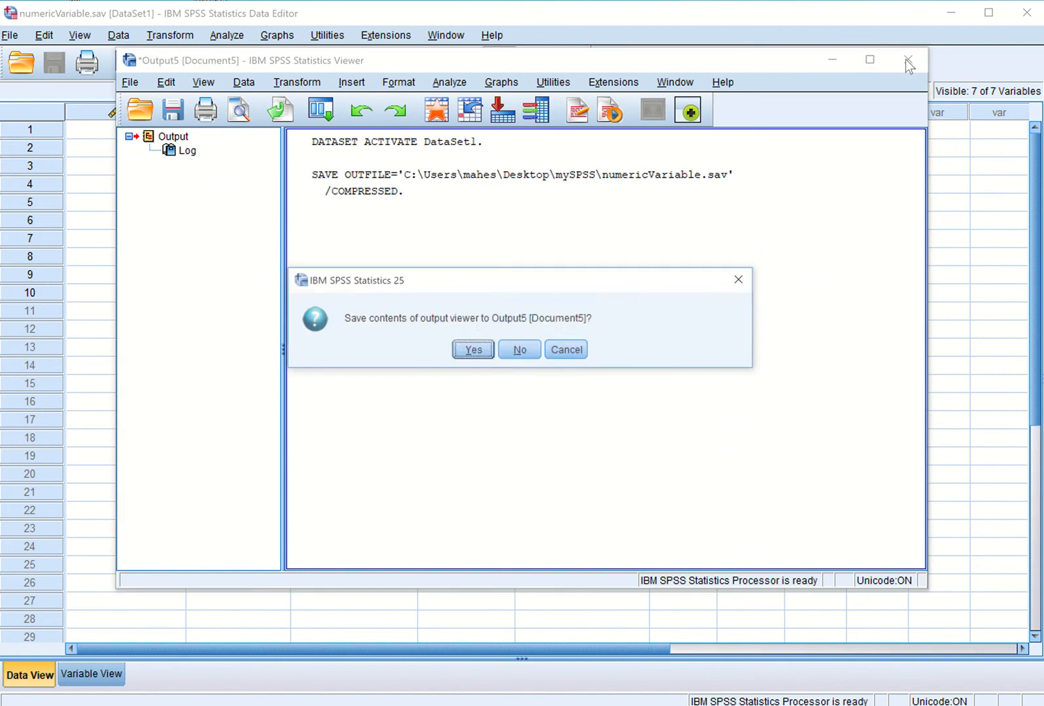
pyautogui.click(518, 349)
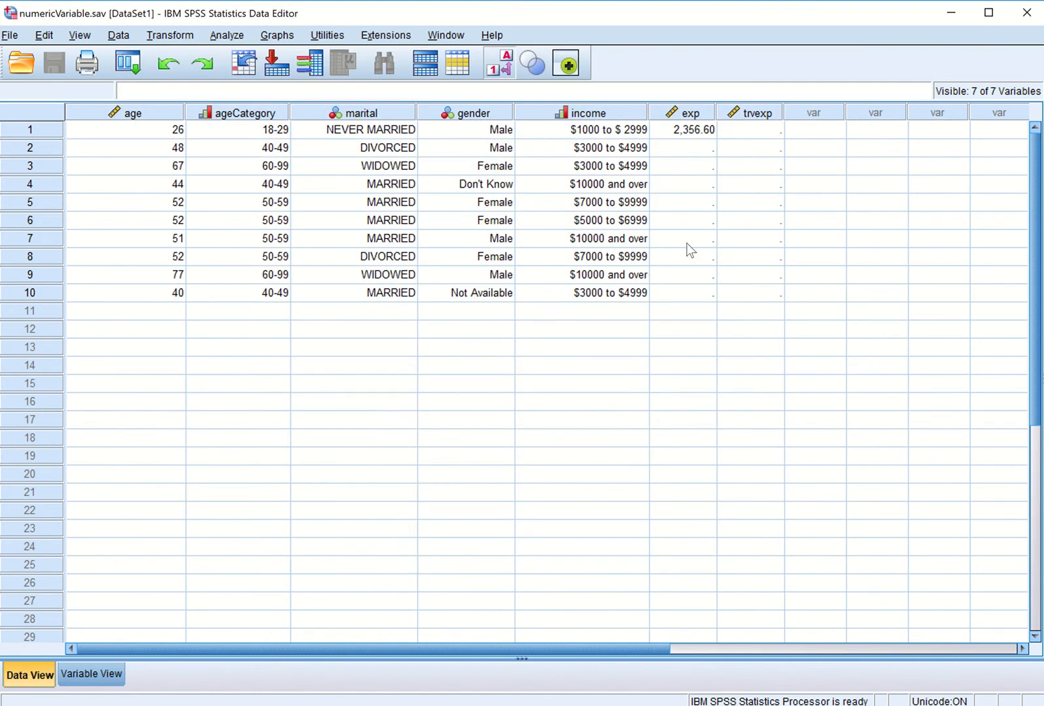
# Step: Enter 3000 in row 1 of trvexp, showing as 3.000,00, and bring up trvexp's Dot type settings
pyautogui.click(749, 129)
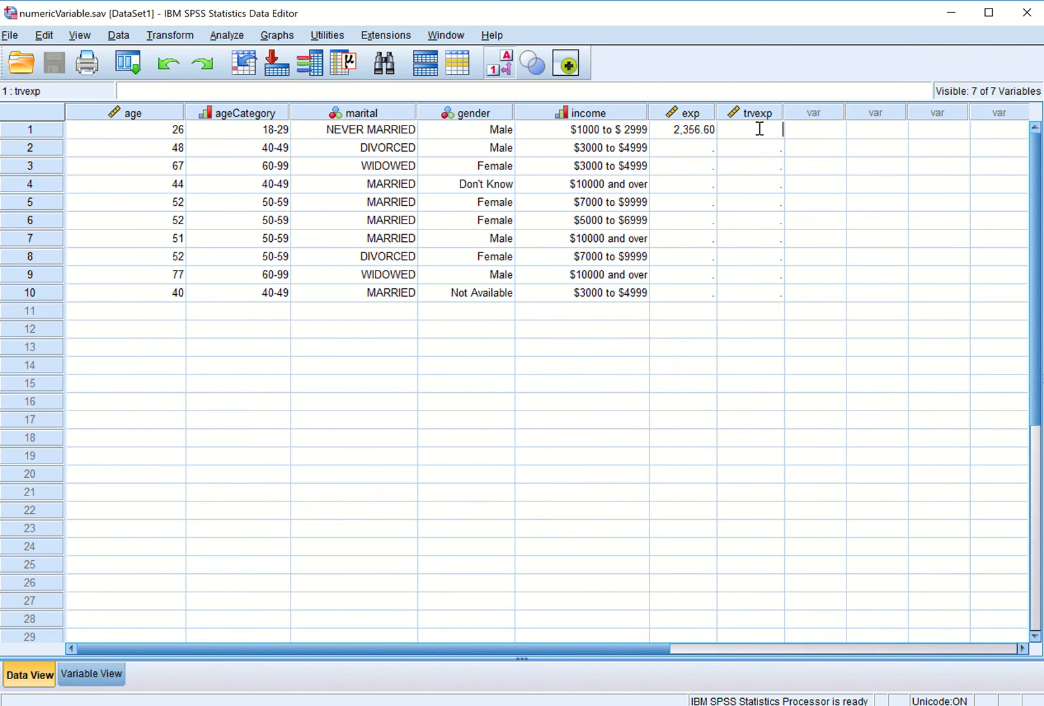
pyautogui.write('3000')
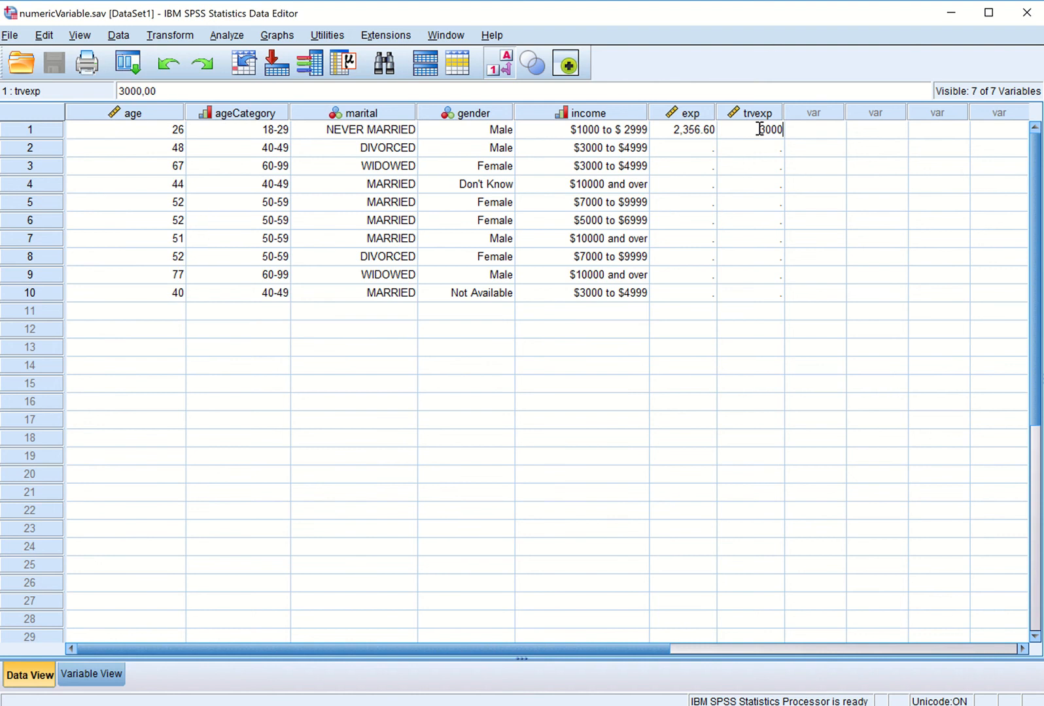
pyautogui.press('Return')
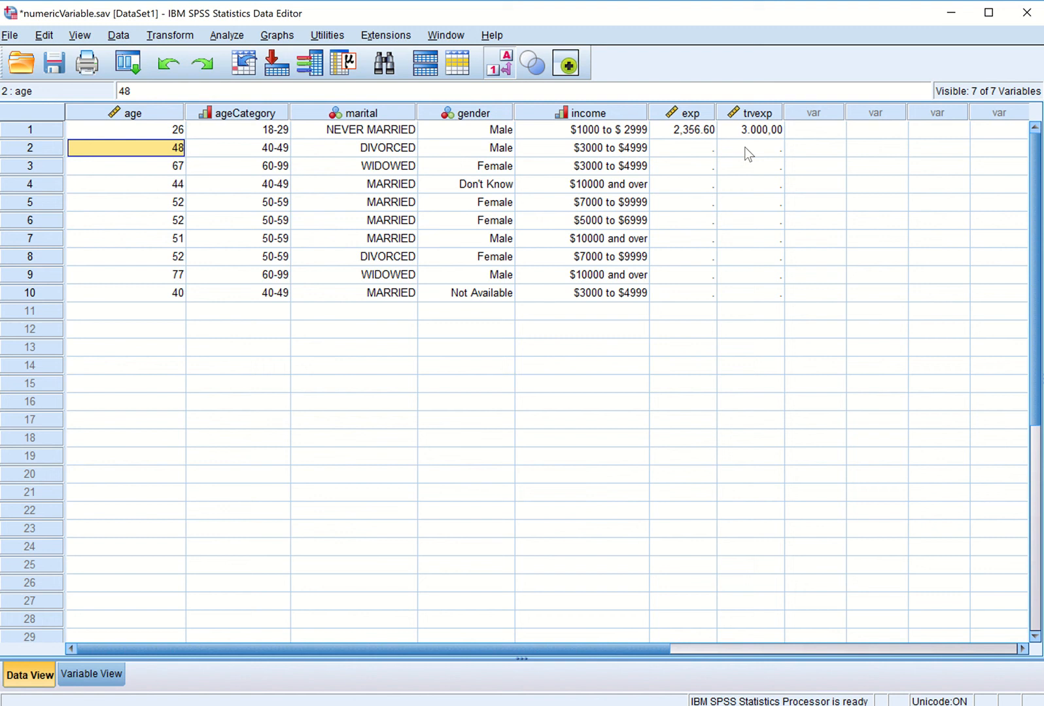
pyautogui.moveTo(747, 148)
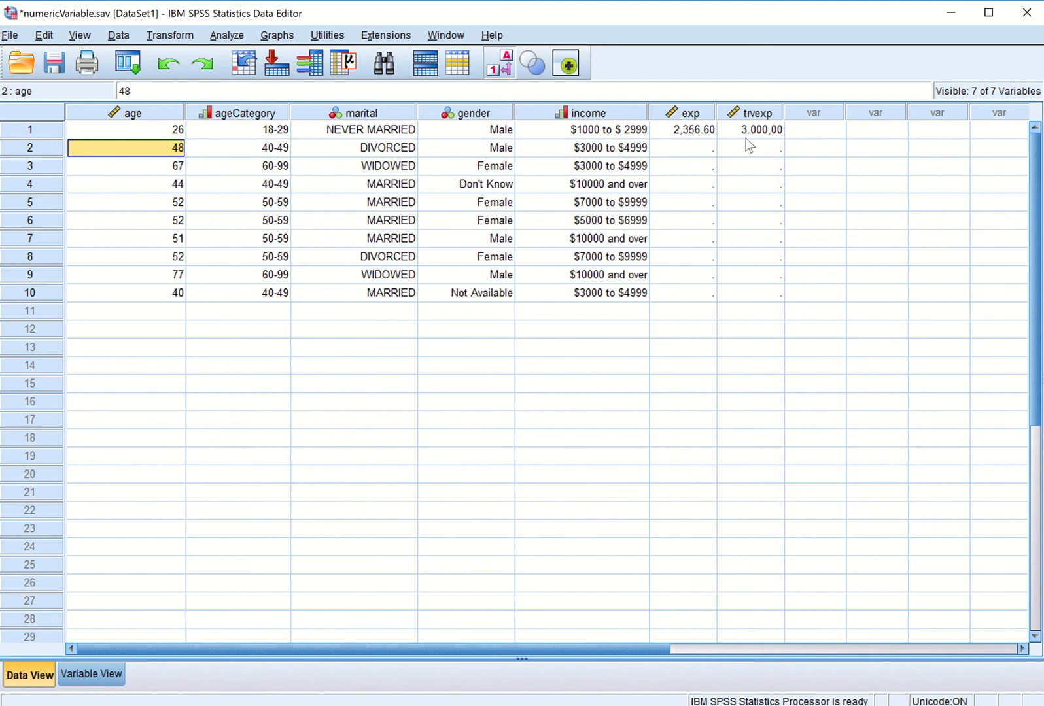
pyautogui.moveTo(751, 147)
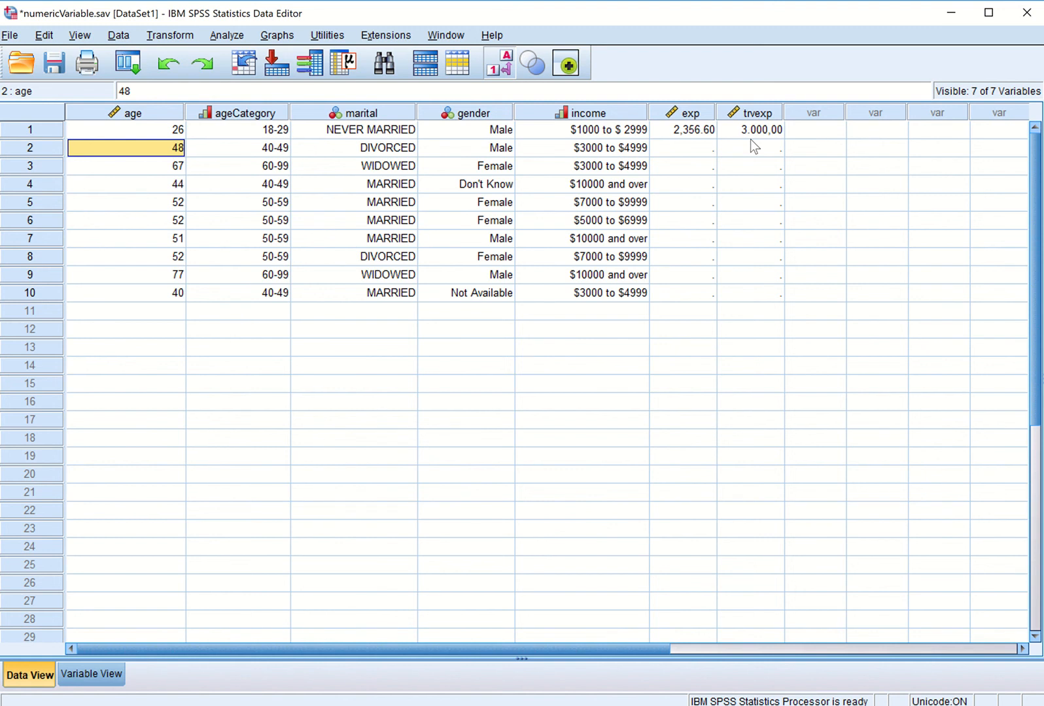
pyautogui.moveTo(775, 146)
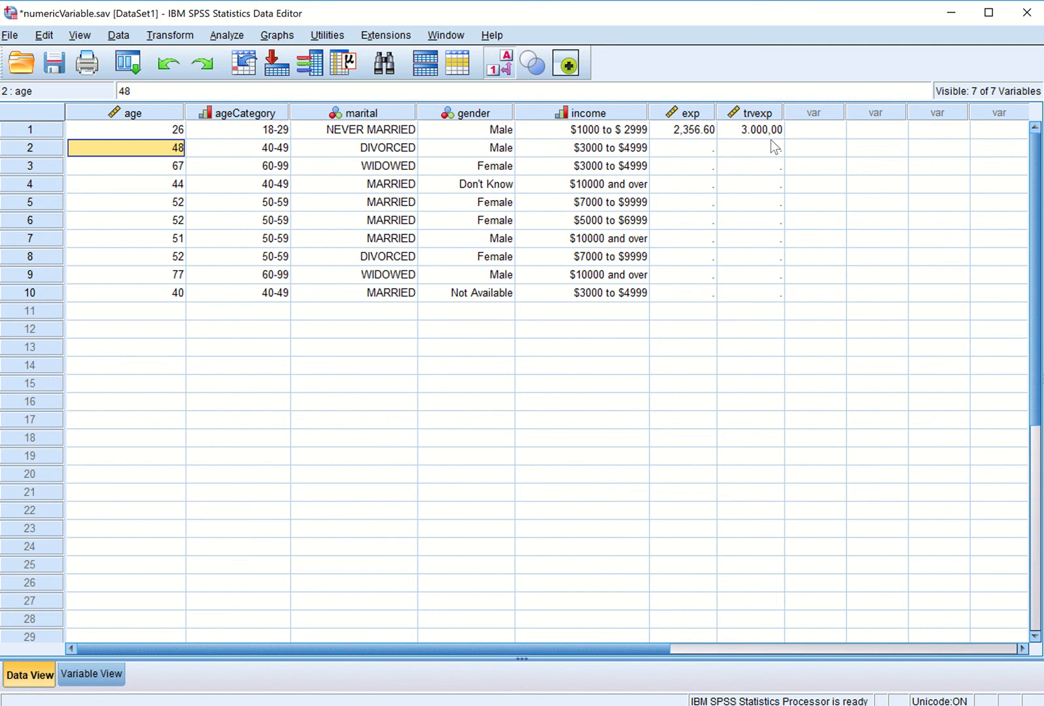
pyautogui.moveTo(769, 141)
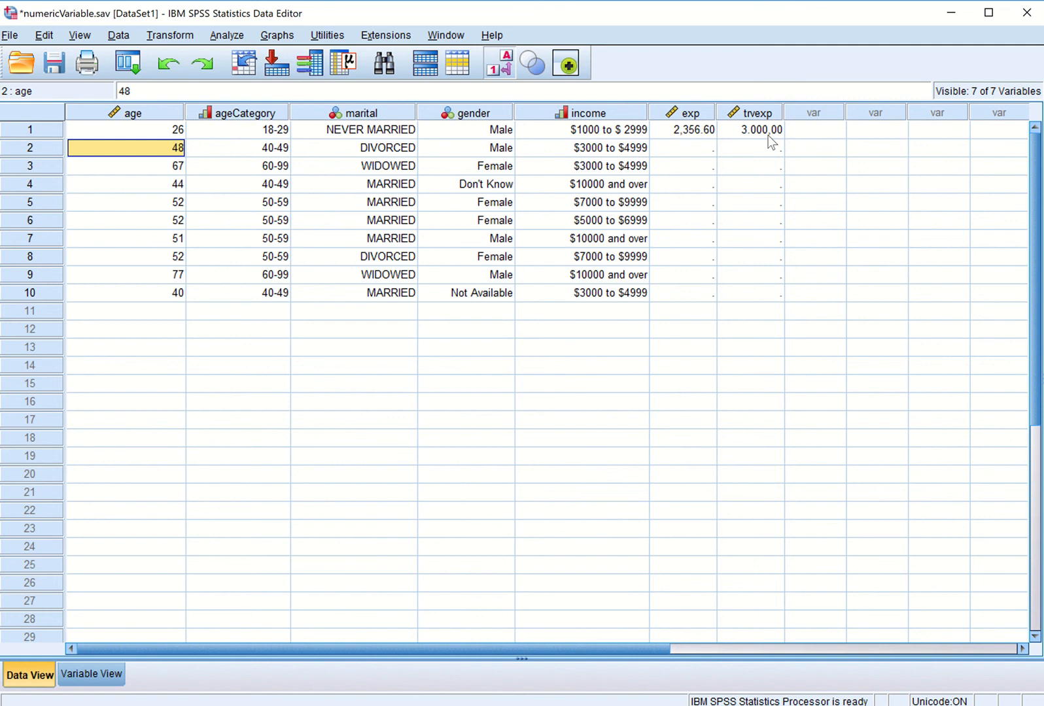
pyautogui.moveTo(742, 146)
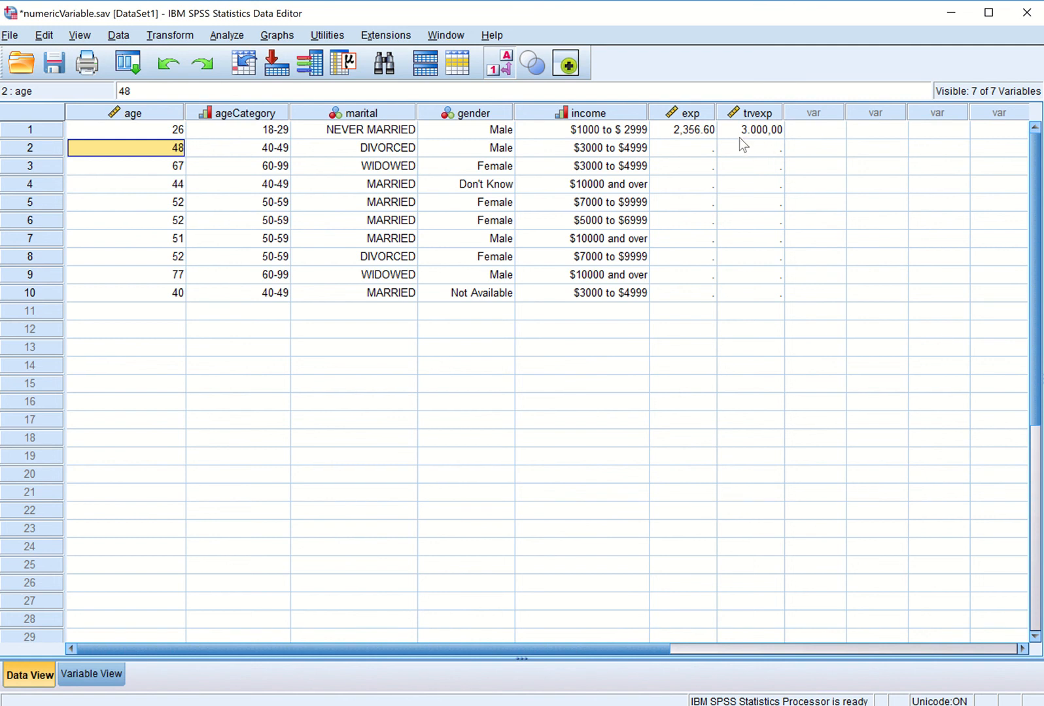
pyautogui.moveTo(759, 145)
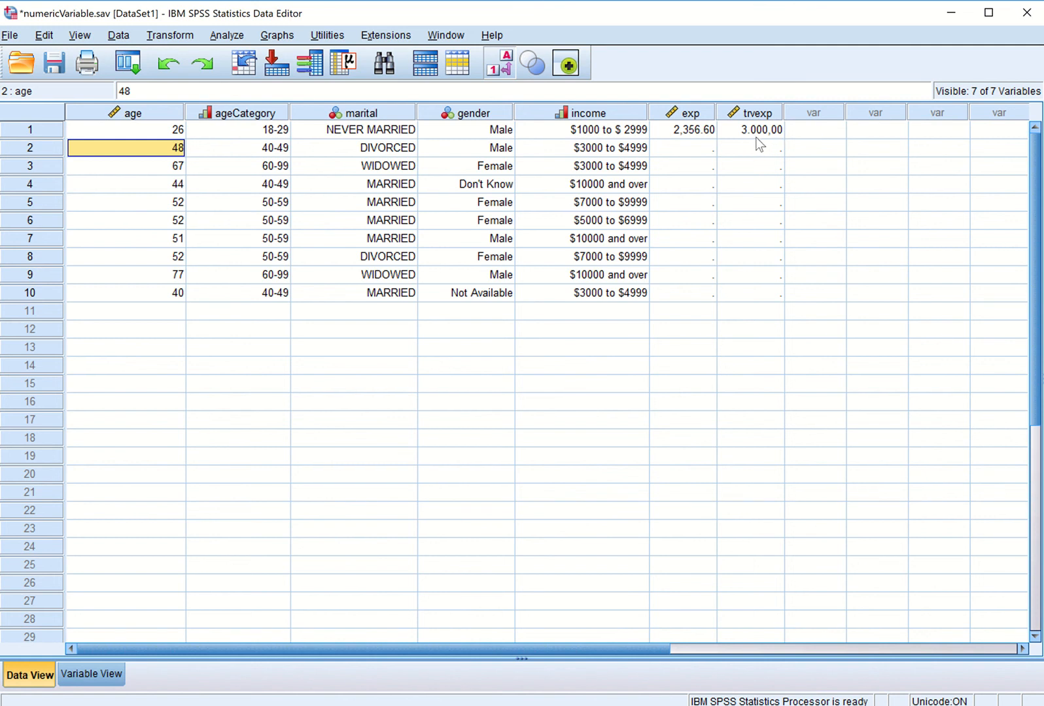
pyautogui.moveTo(771, 141)
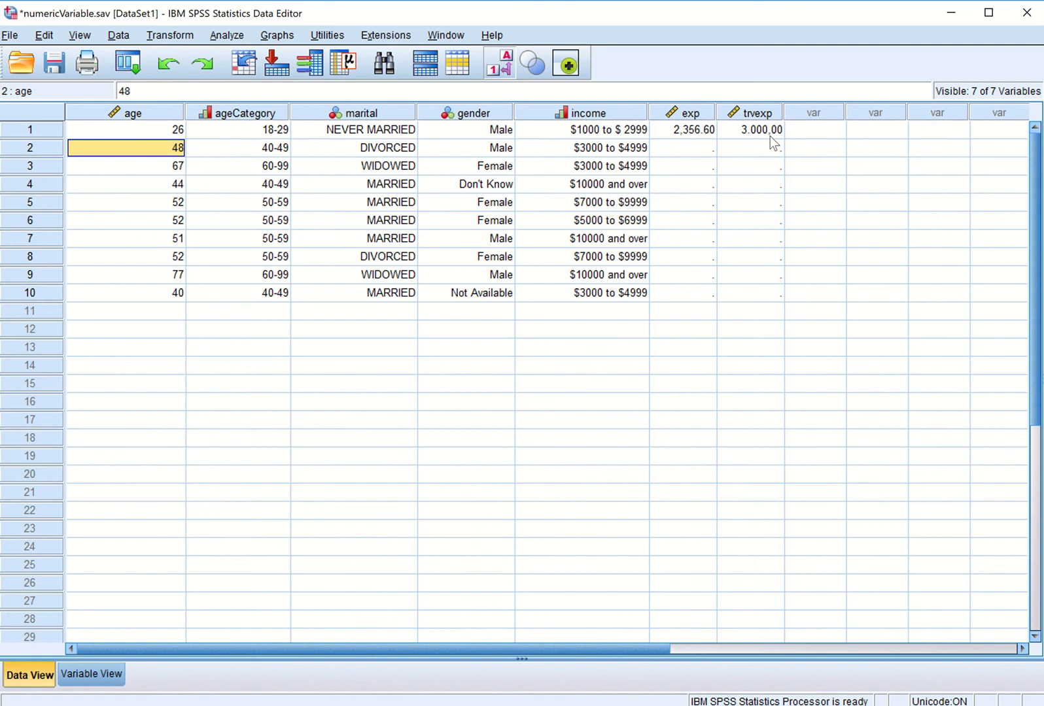
pyautogui.moveTo(752, 137)
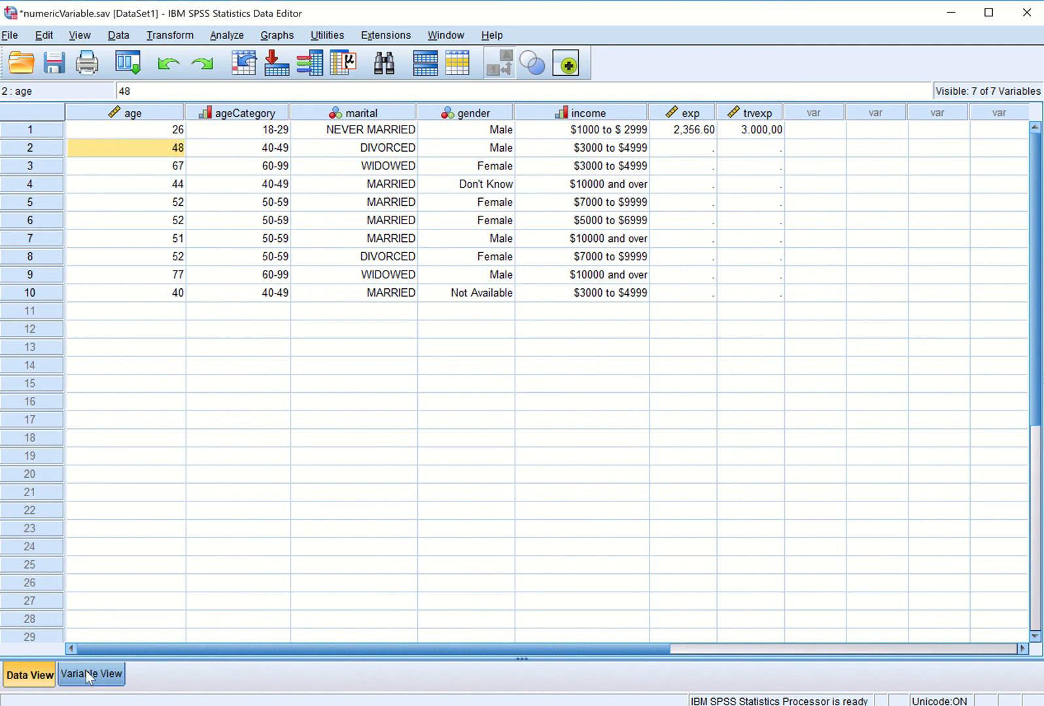
pyautogui.click(92, 675)
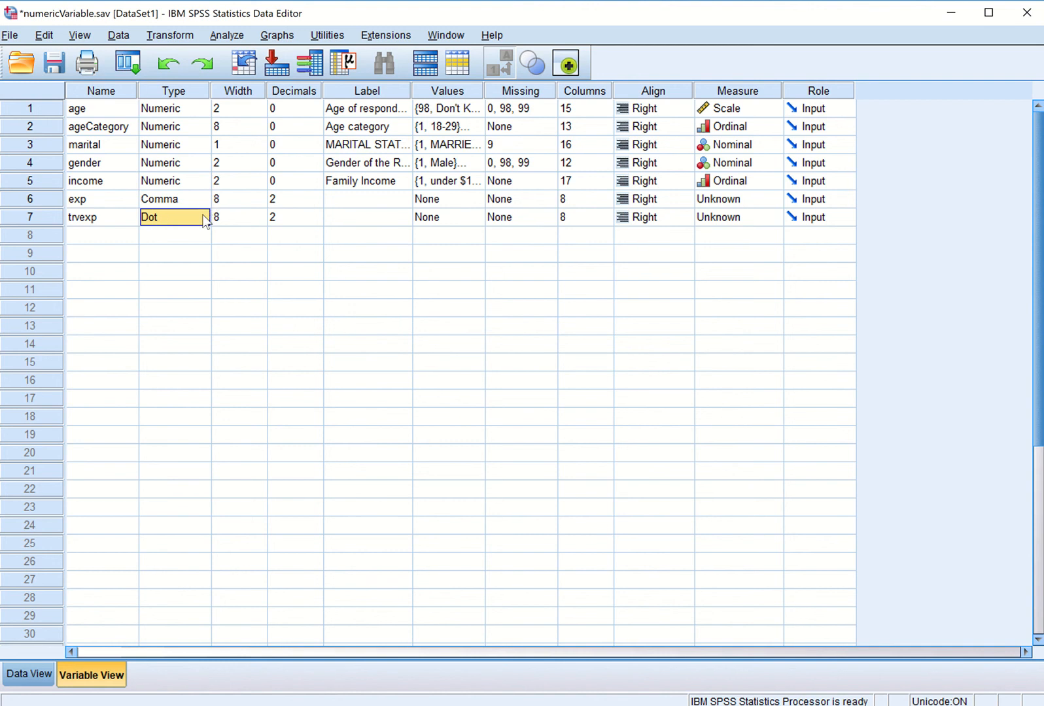
pyautogui.click(203, 218)
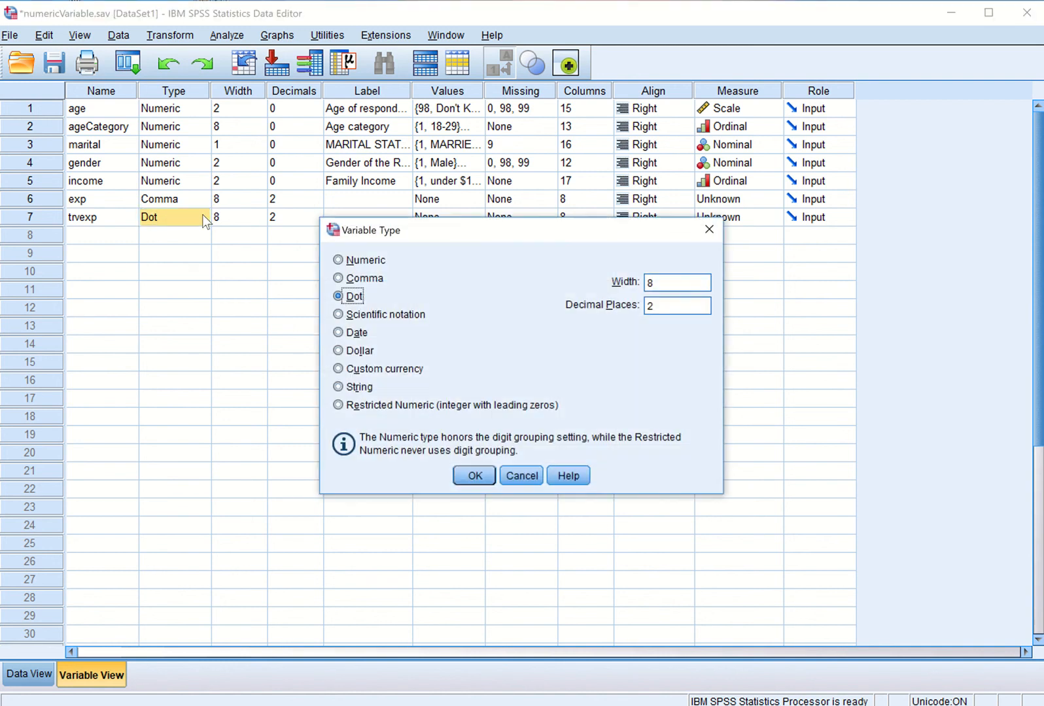